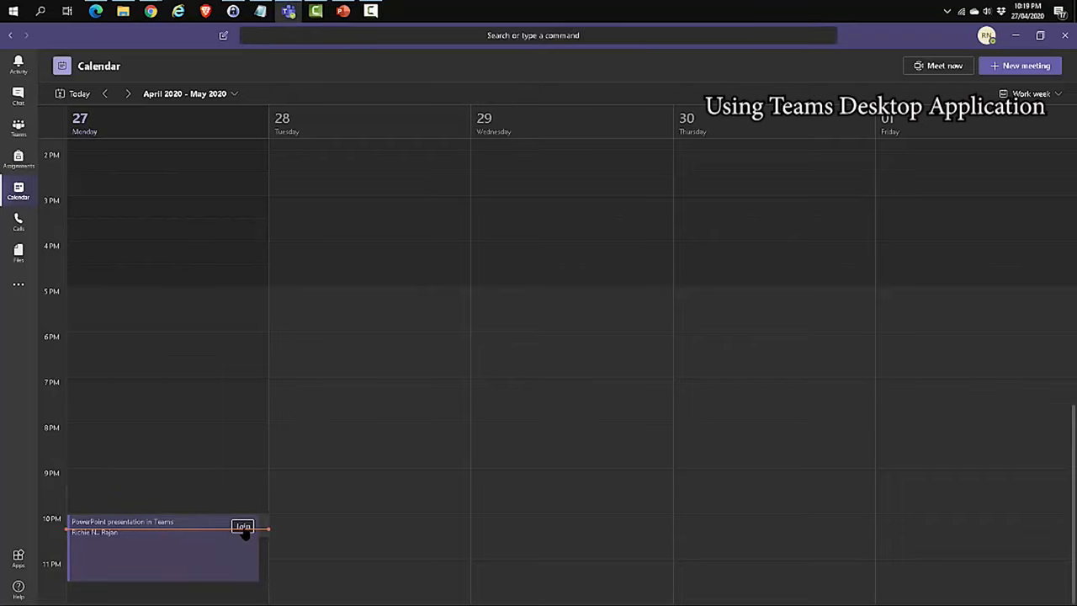
Join the 'PowerPoint presentation in Teams' meeting from the calendar via Join now.
click(242, 526)
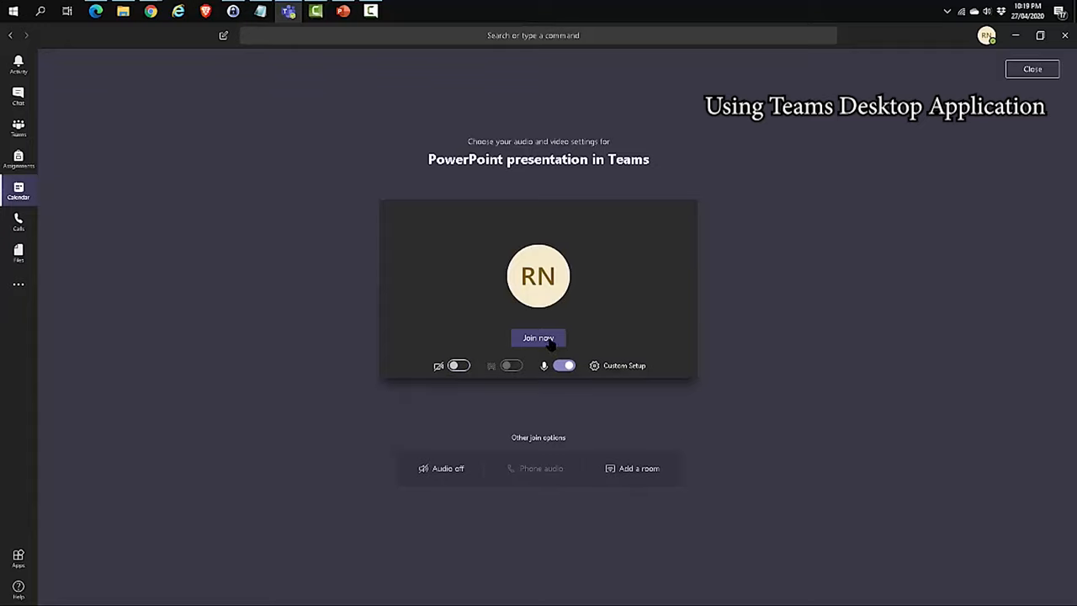
click(539, 336)
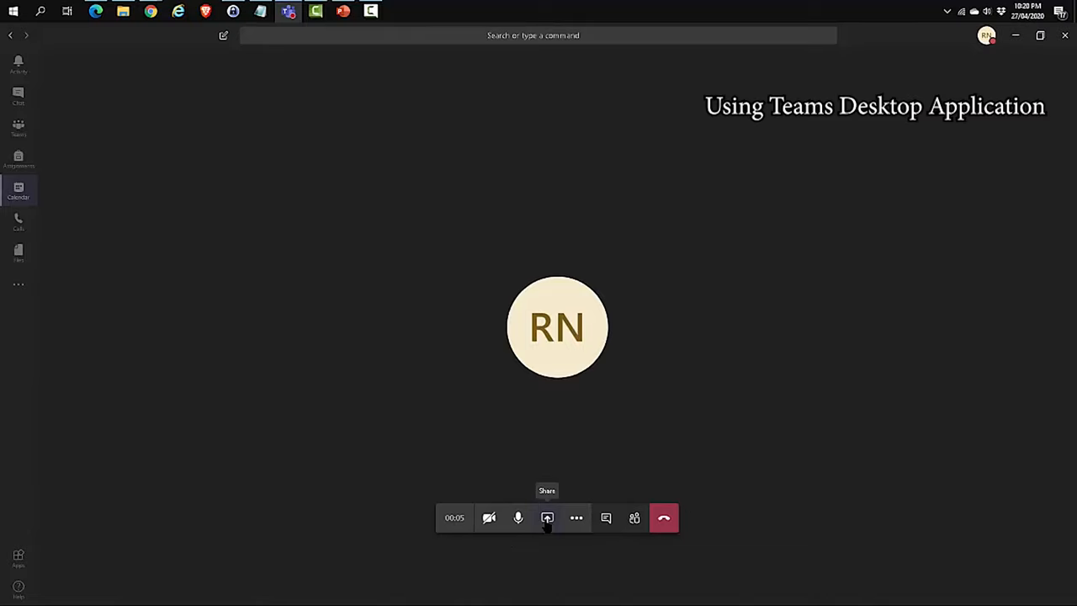
Show the share tray listing desktop, windows, PowerPoint files and Whiteboard, browsing its options.
click(547, 518)
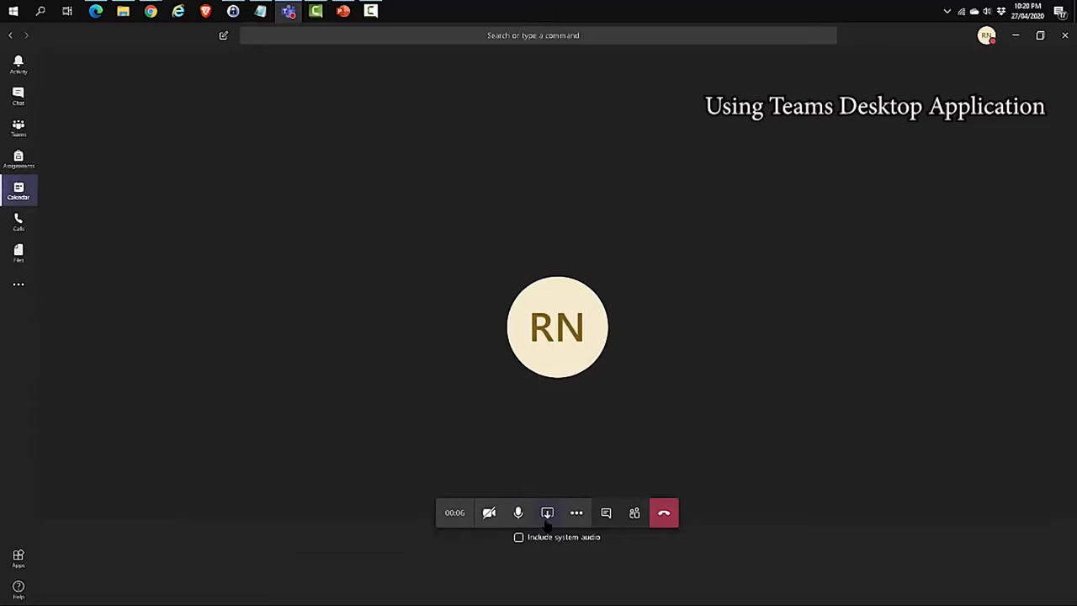
click(548, 512)
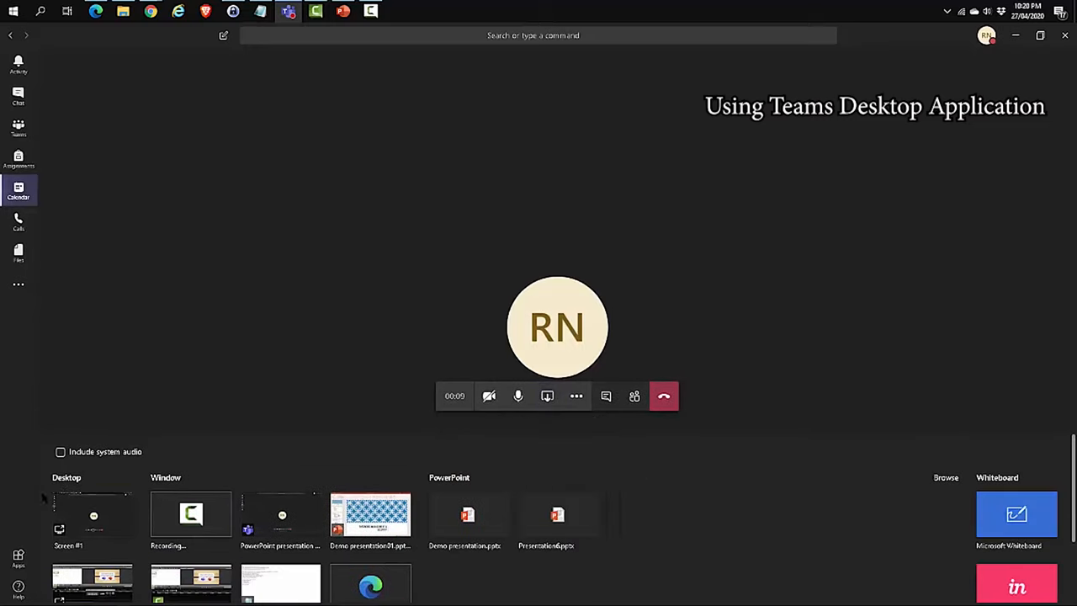
click(92, 518)
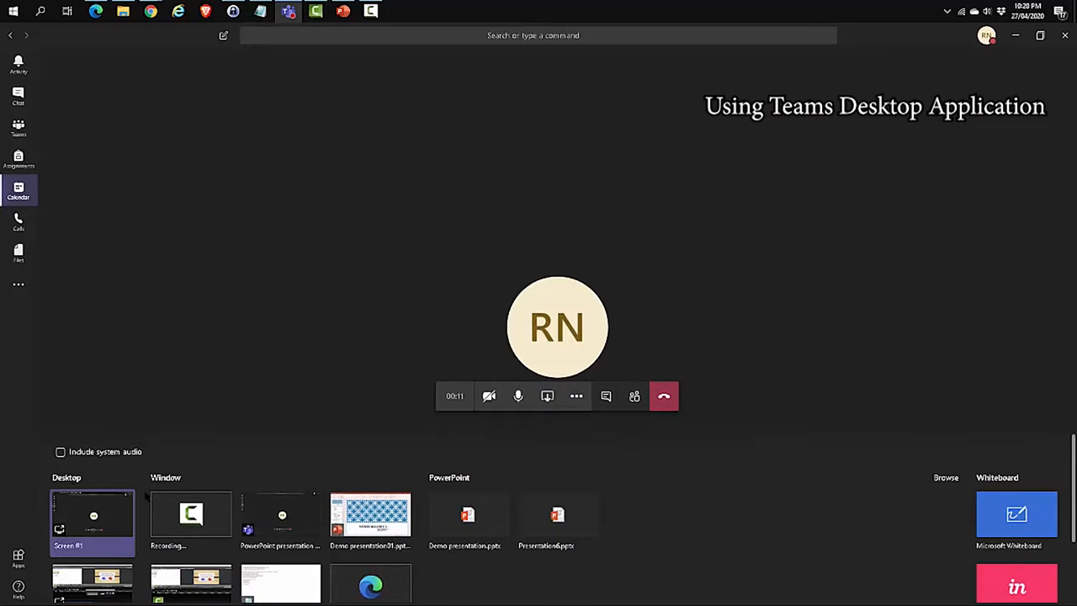
click(280, 515)
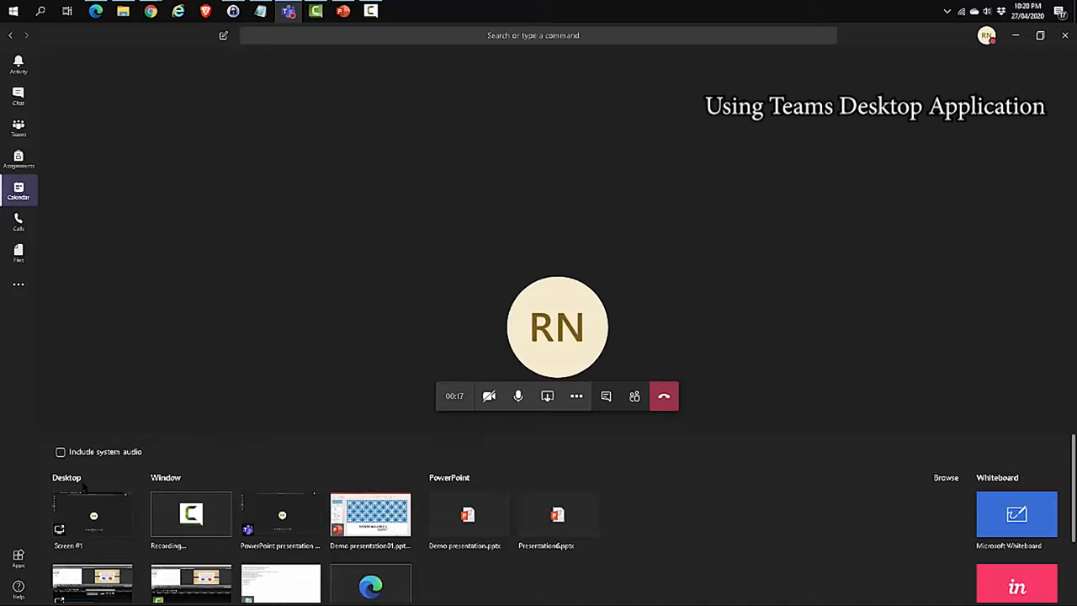
click(93, 519)
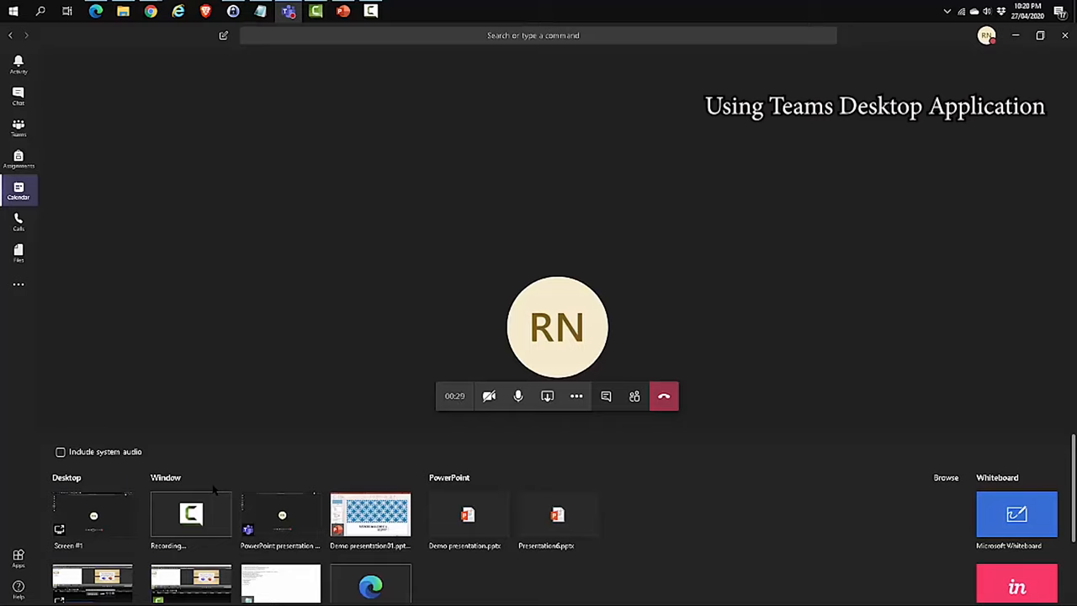
click(190, 514)
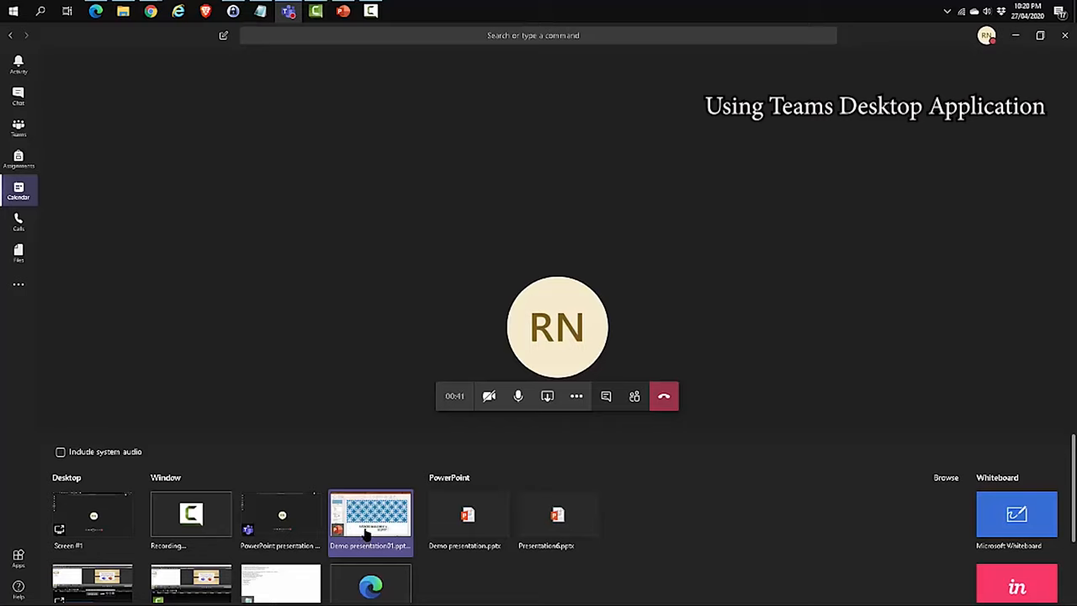
mouse_move(434, 505)
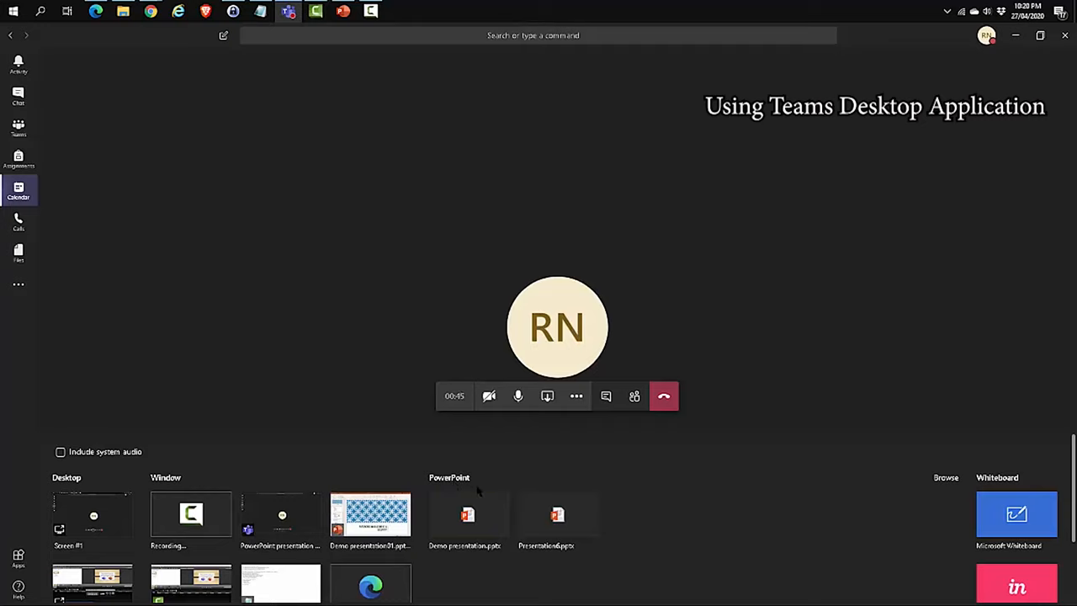
mouse_move(609, 528)
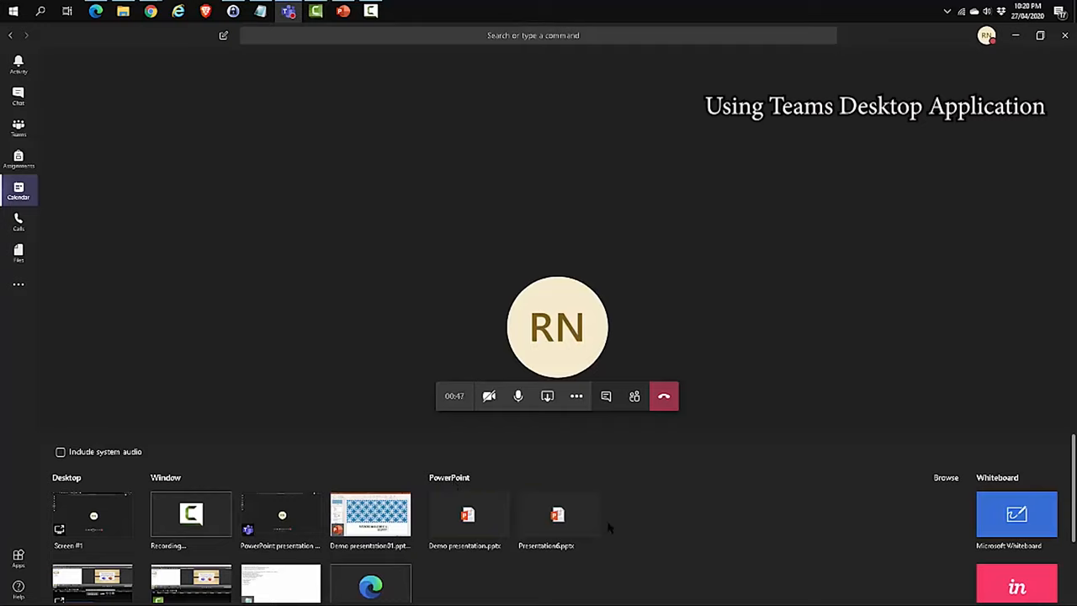
mouse_move(189, 552)
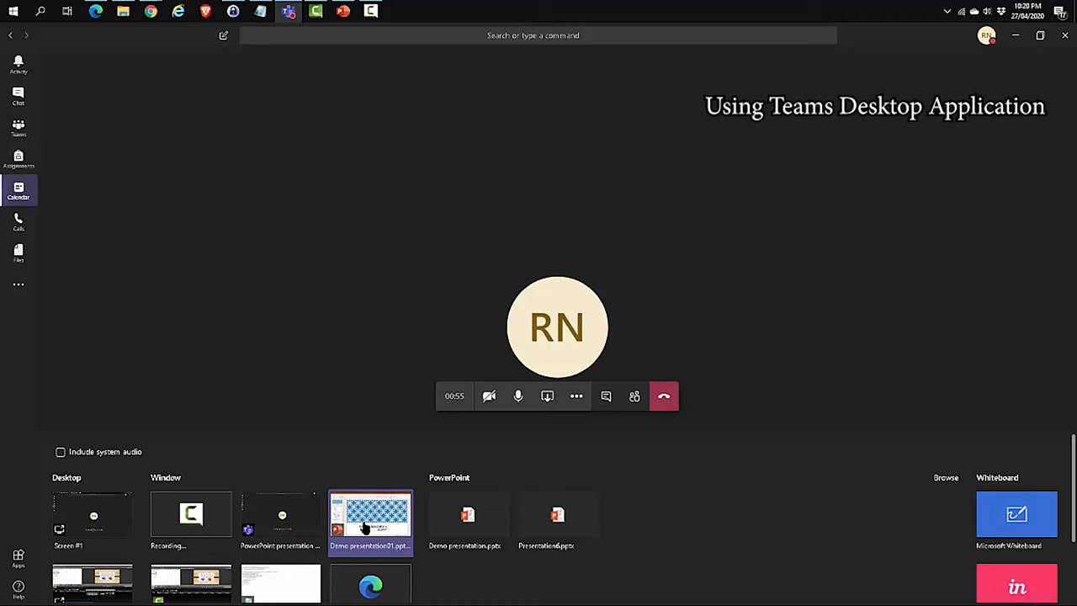
Share the Demo presentation window and start the slide show from the title slide.
click(370, 515)
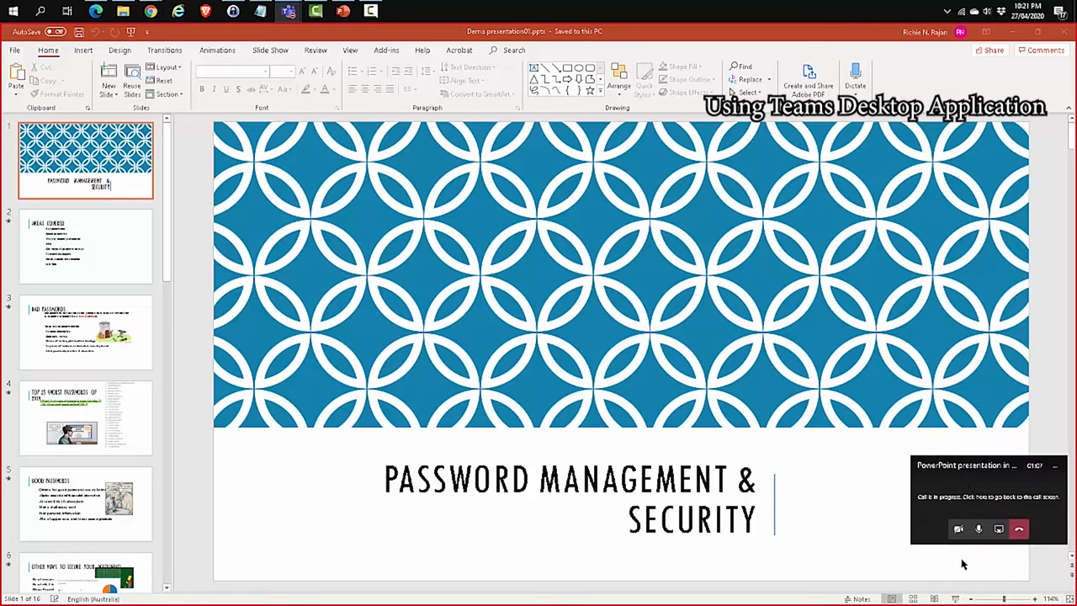
mouse_move(956, 599)
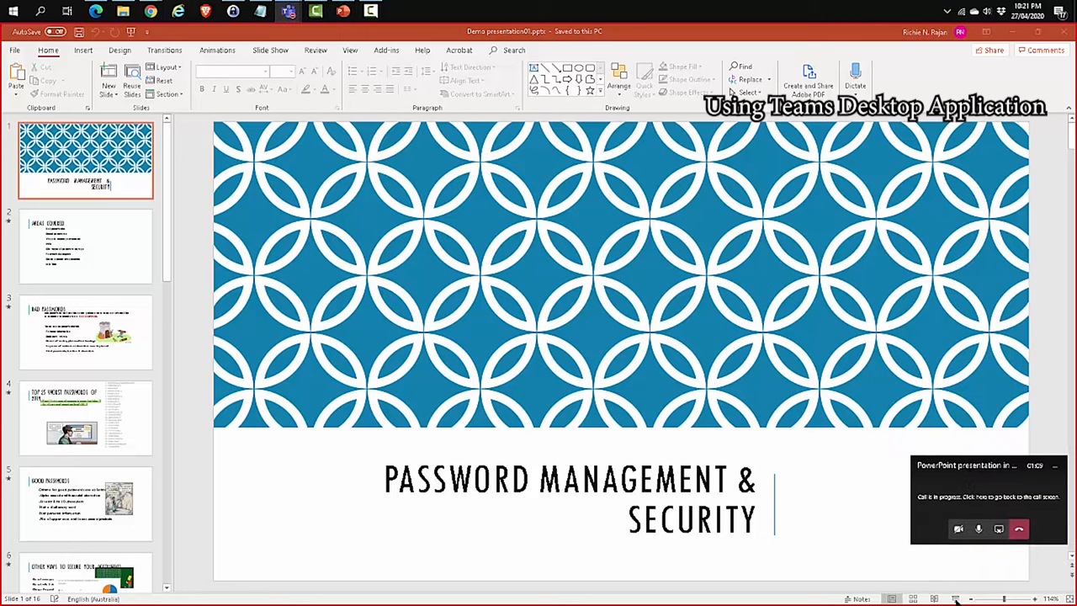
mouse_move(956, 597)
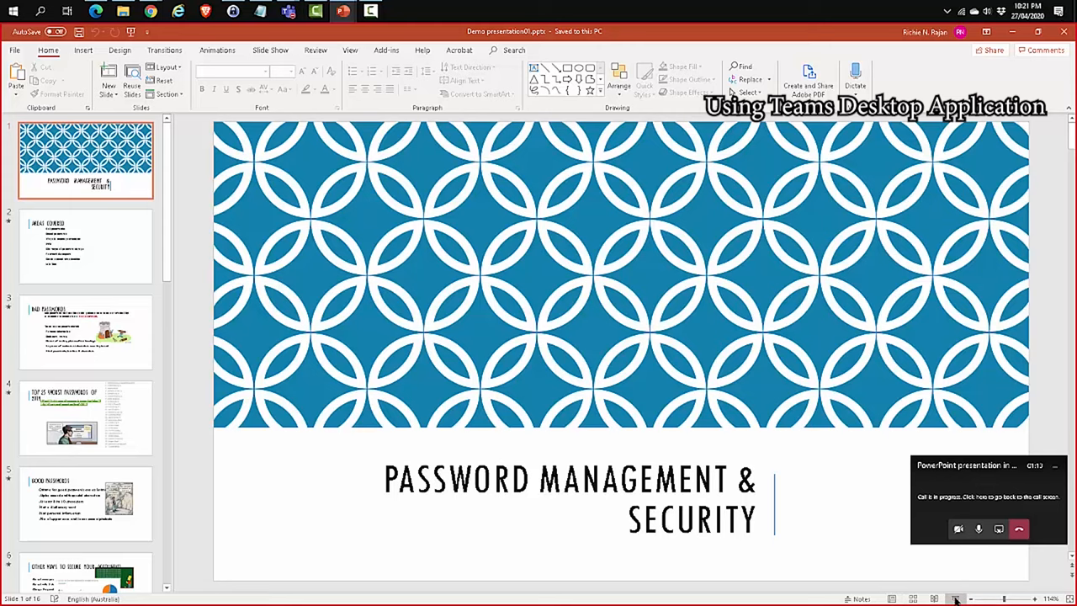
click(956, 599)
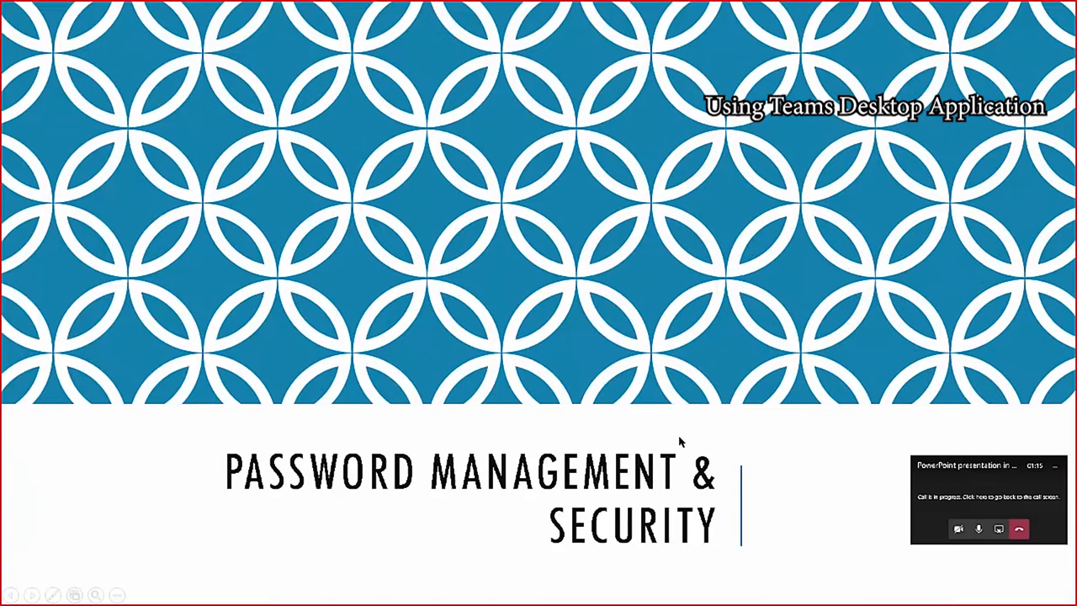
mouse_move(739, 458)
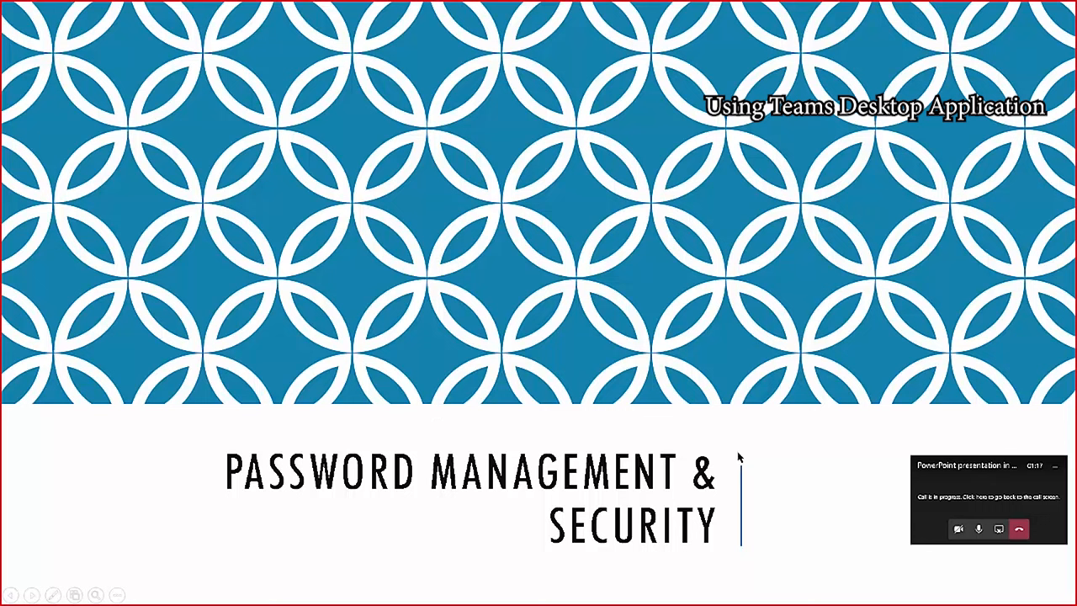
mouse_move(932, 570)
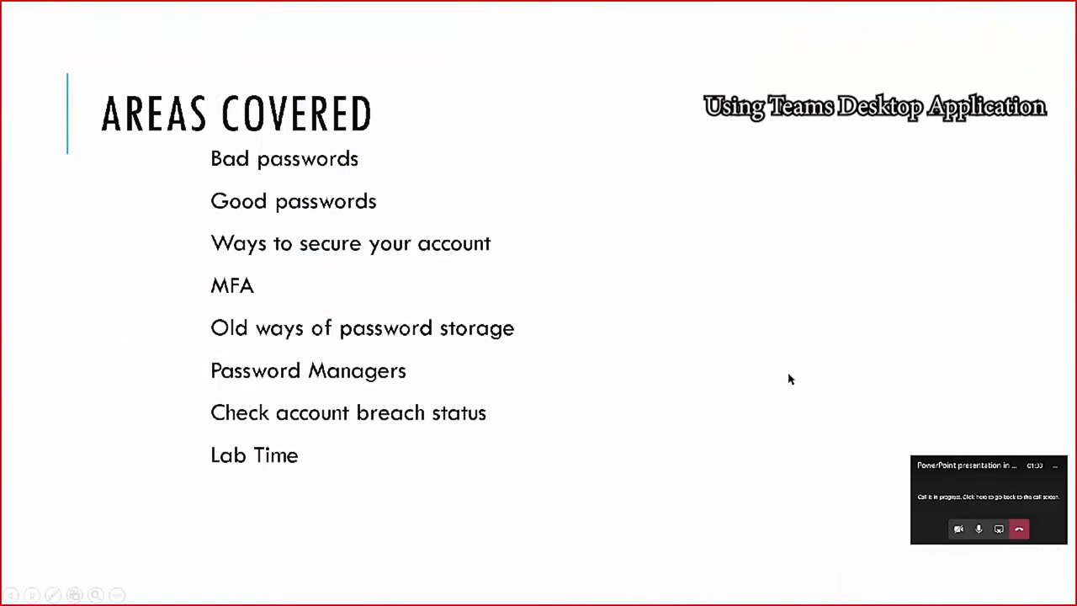
mouse_move(808, 371)
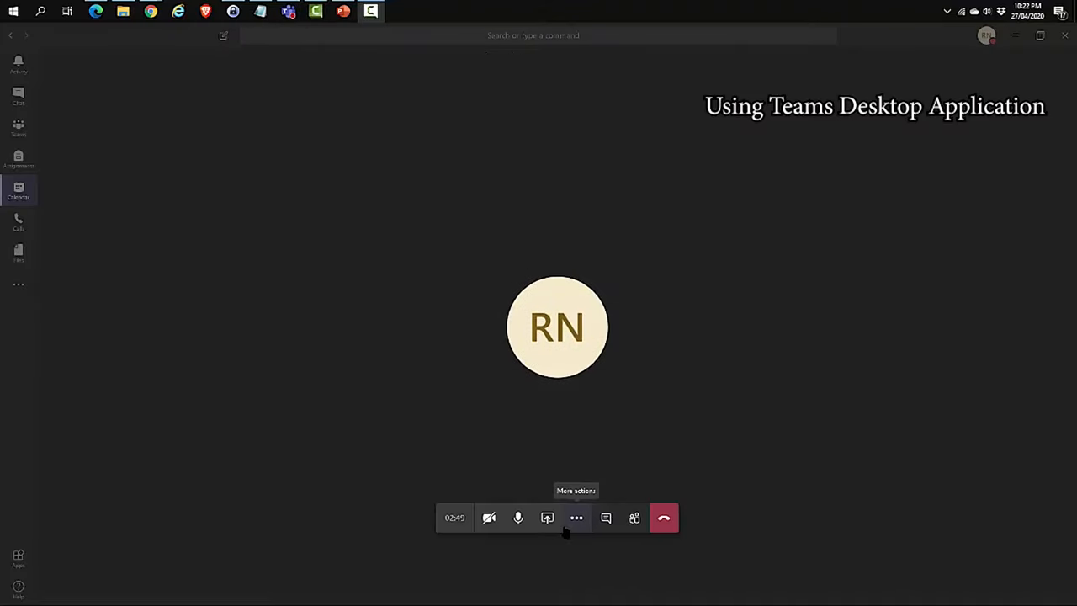
Reach the Browse option for a PowerPoint file in the share tray.
click(547, 519)
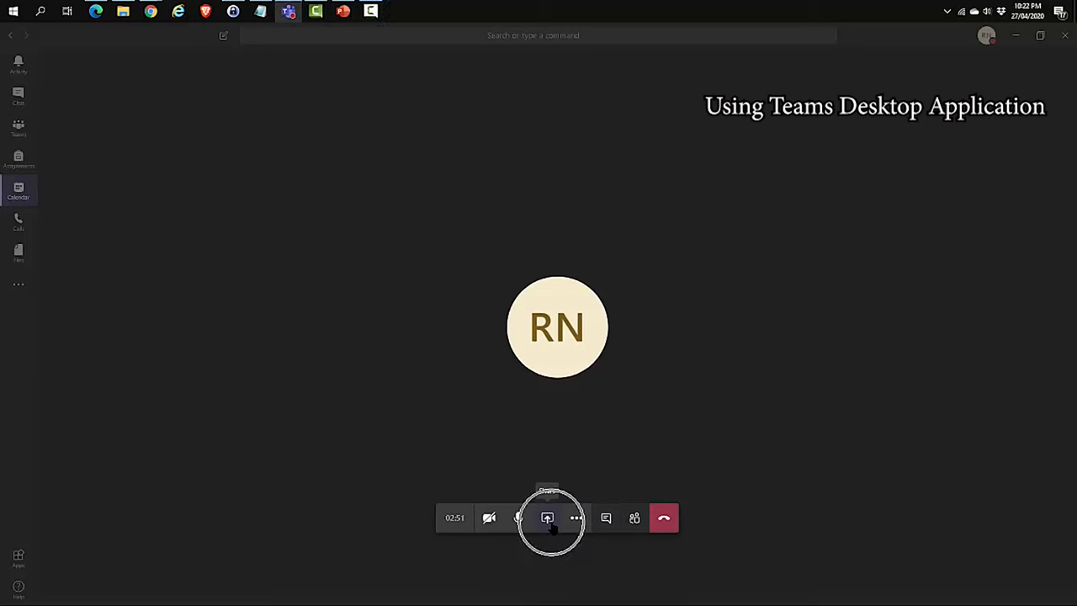
click(546, 519)
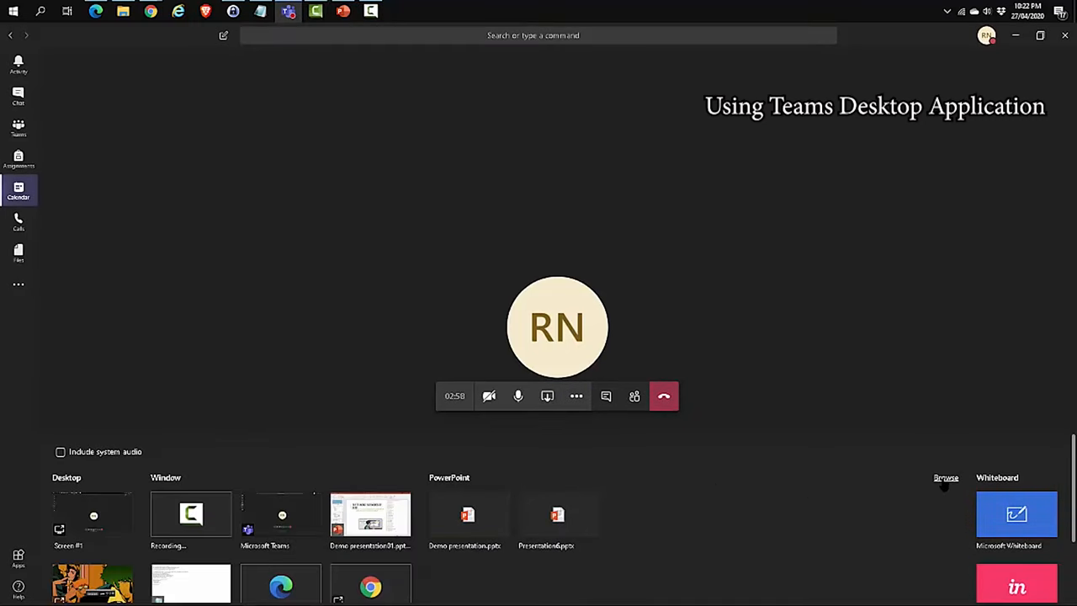
click(945, 478)
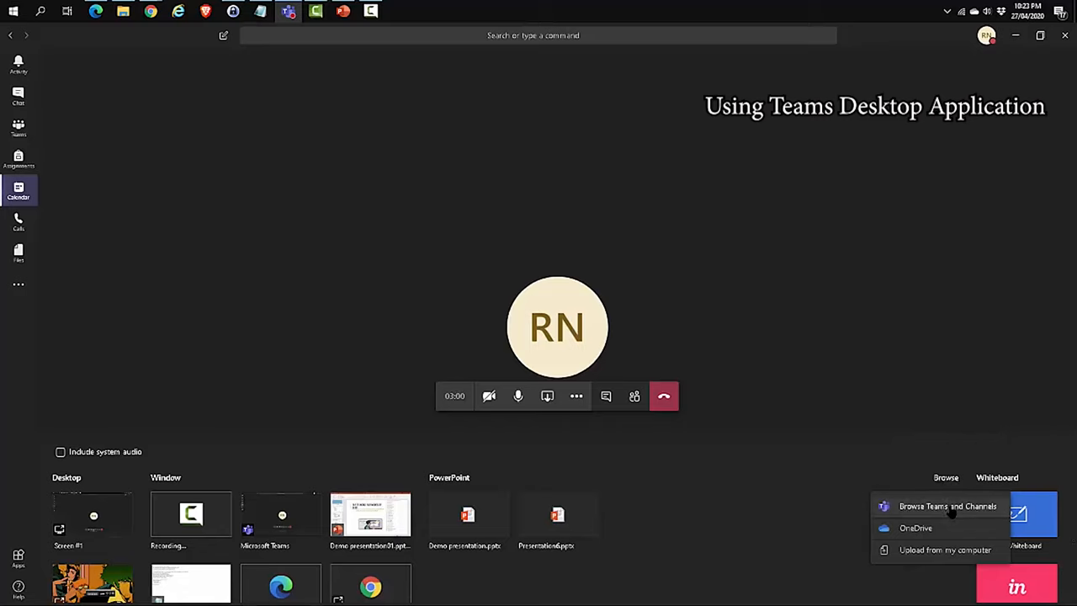
mouse_move(956, 515)
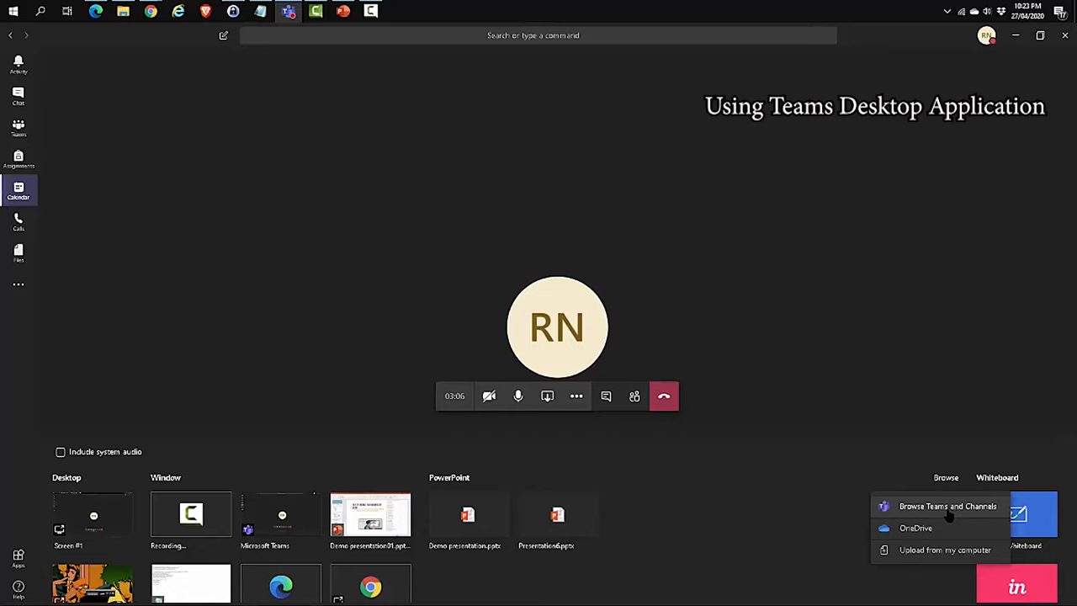
mouse_move(949, 532)
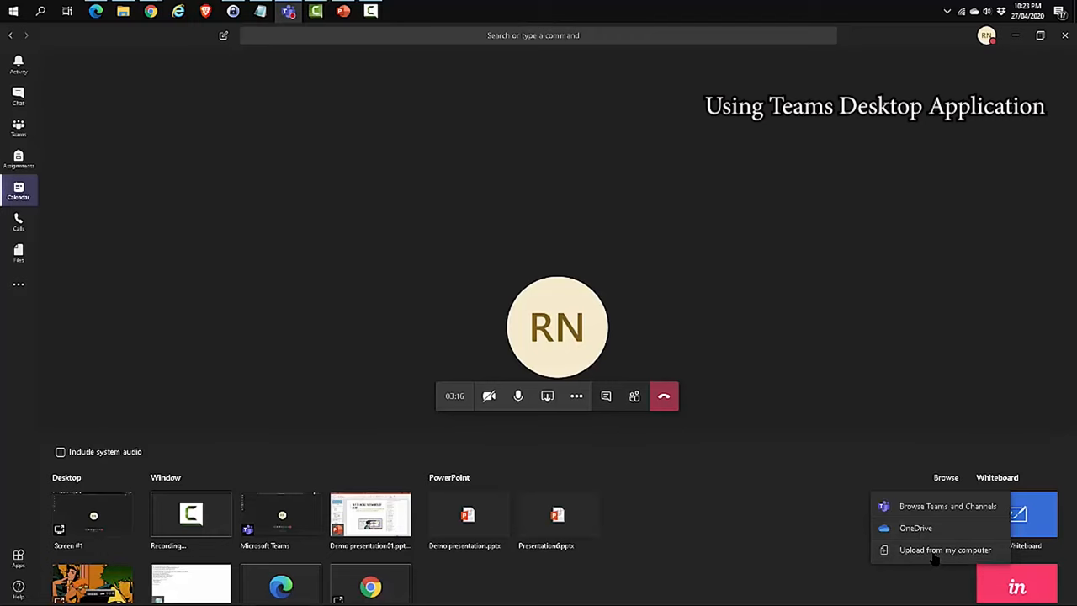
Upload the demo presentation .pptx from the Desktop and start presenting it.
click(946, 548)
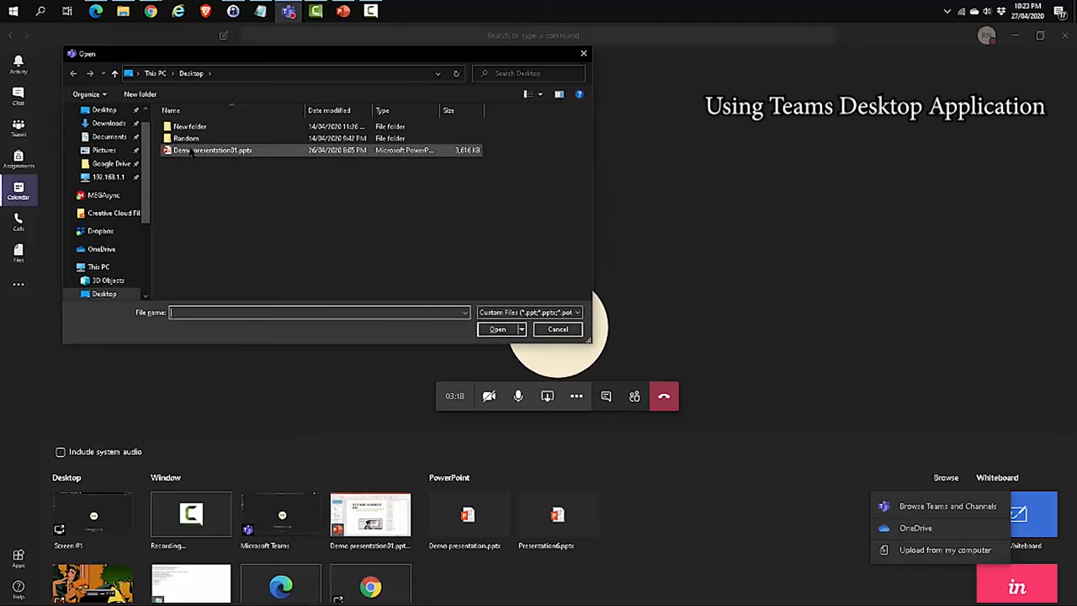
click(212, 150)
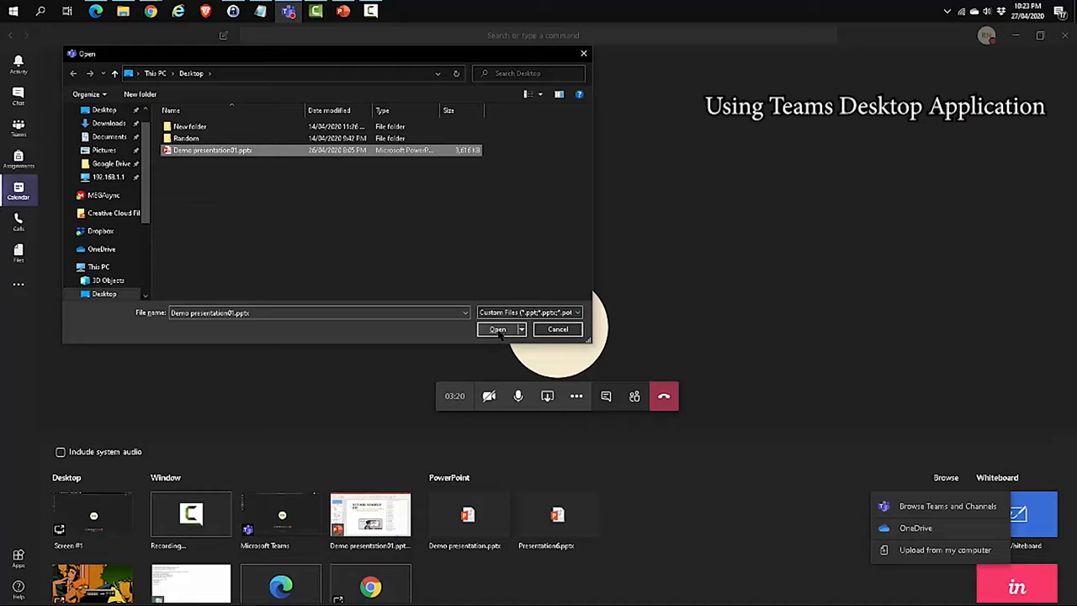
click(498, 328)
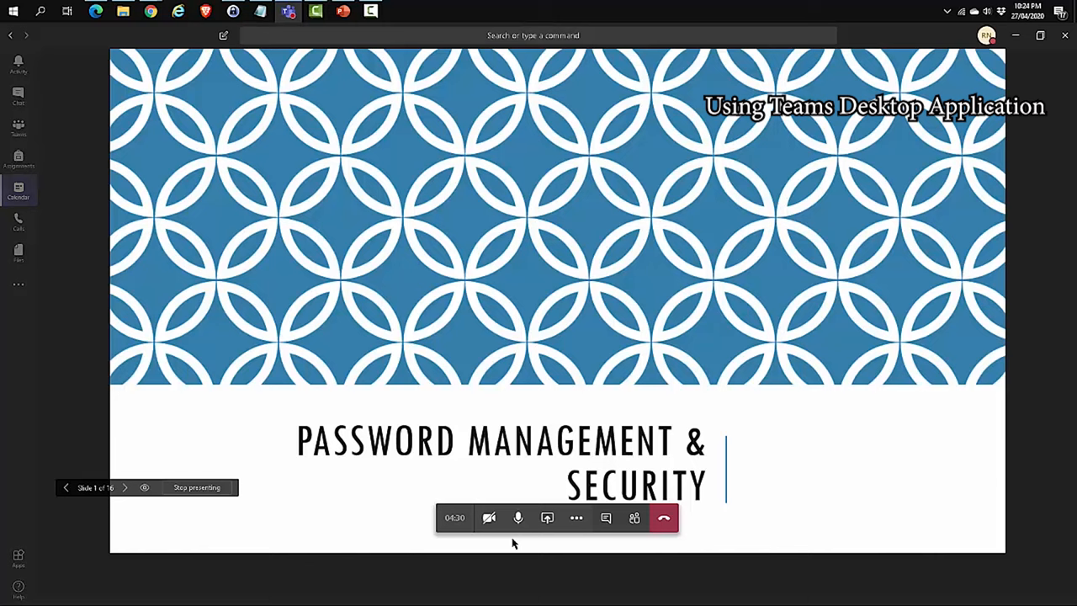
mouse_move(605, 519)
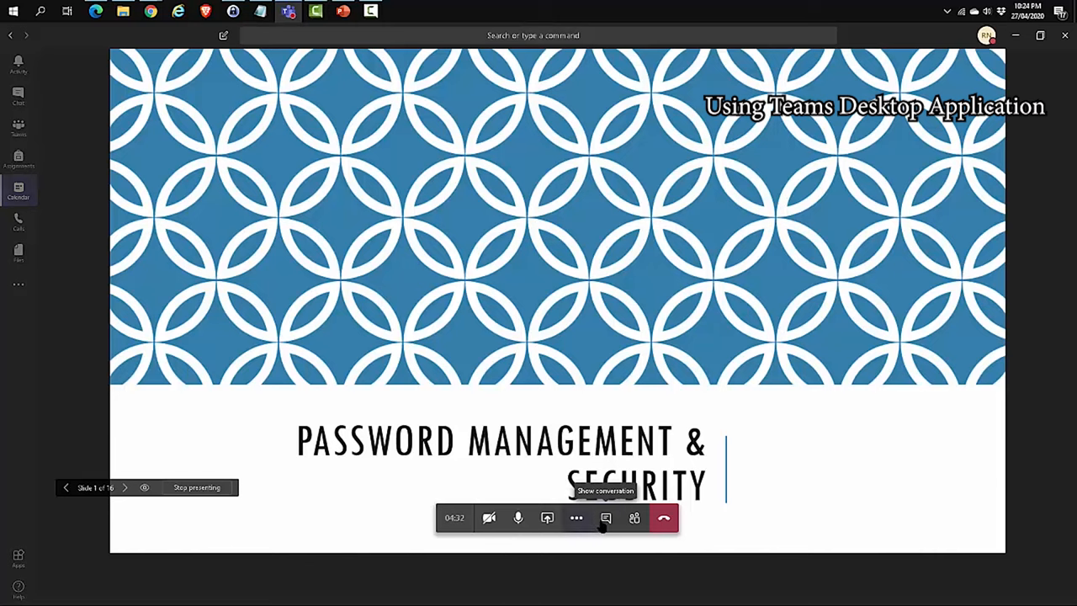
click(606, 519)
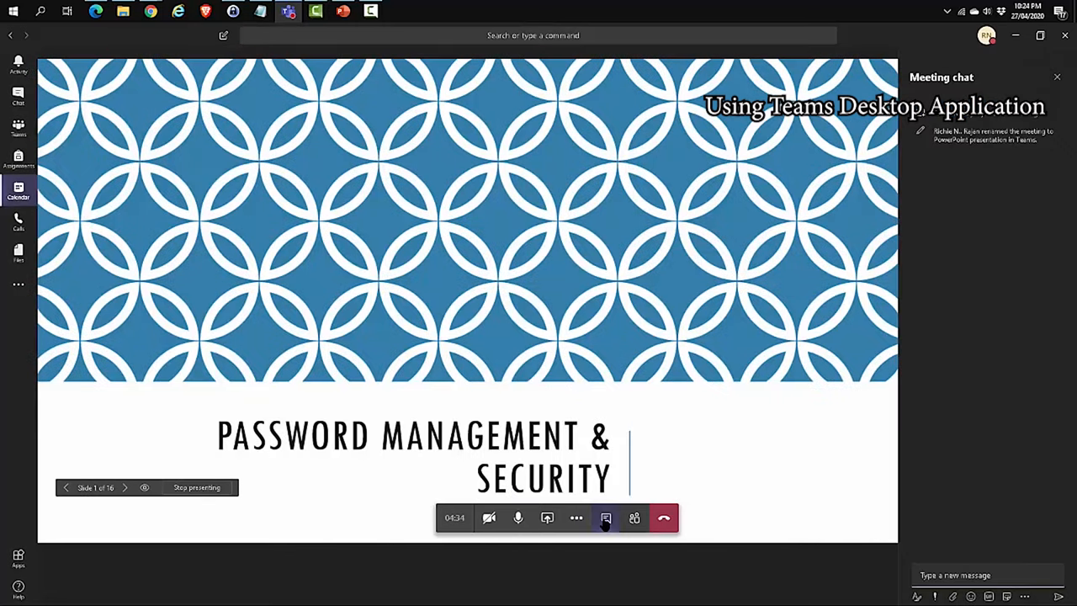
mouse_move(634, 519)
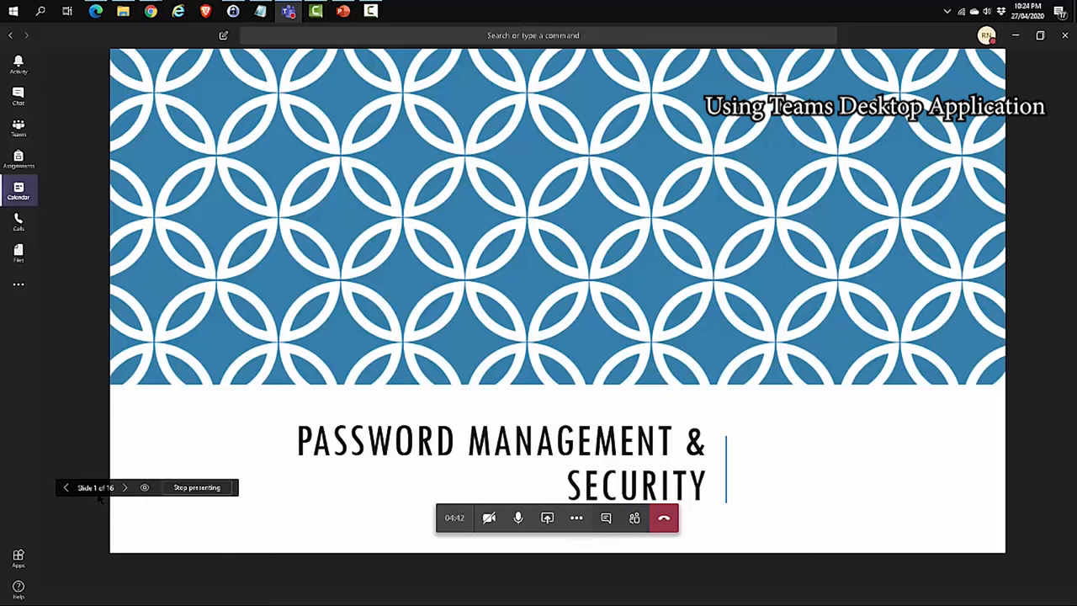
mouse_move(144, 488)
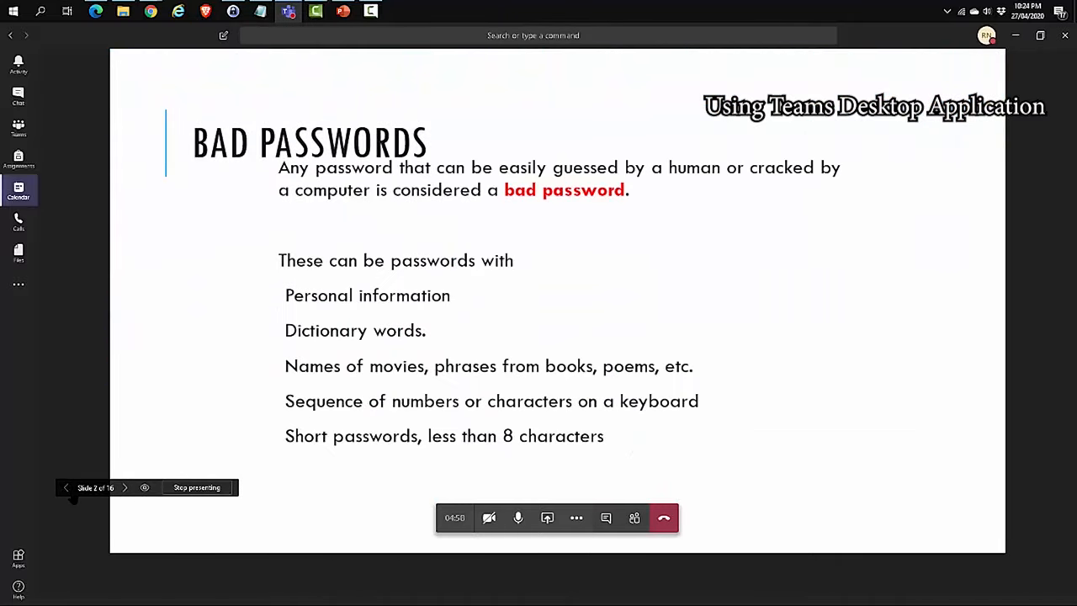
click(67, 488)
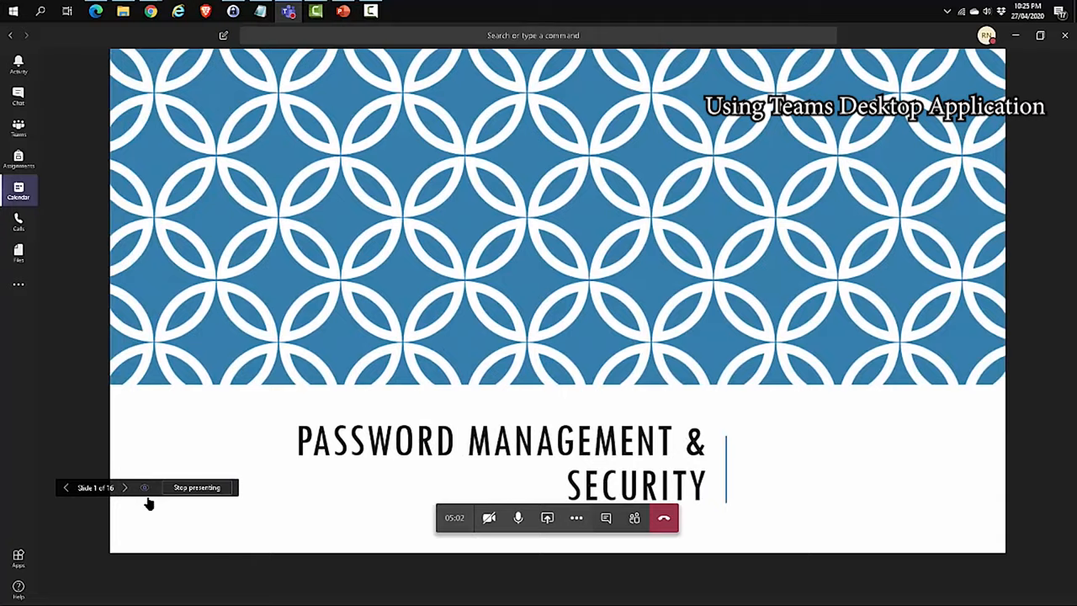
Disable private viewing, advance to the Top 25 Worst Passwords slide, then stop presenting.
click(145, 488)
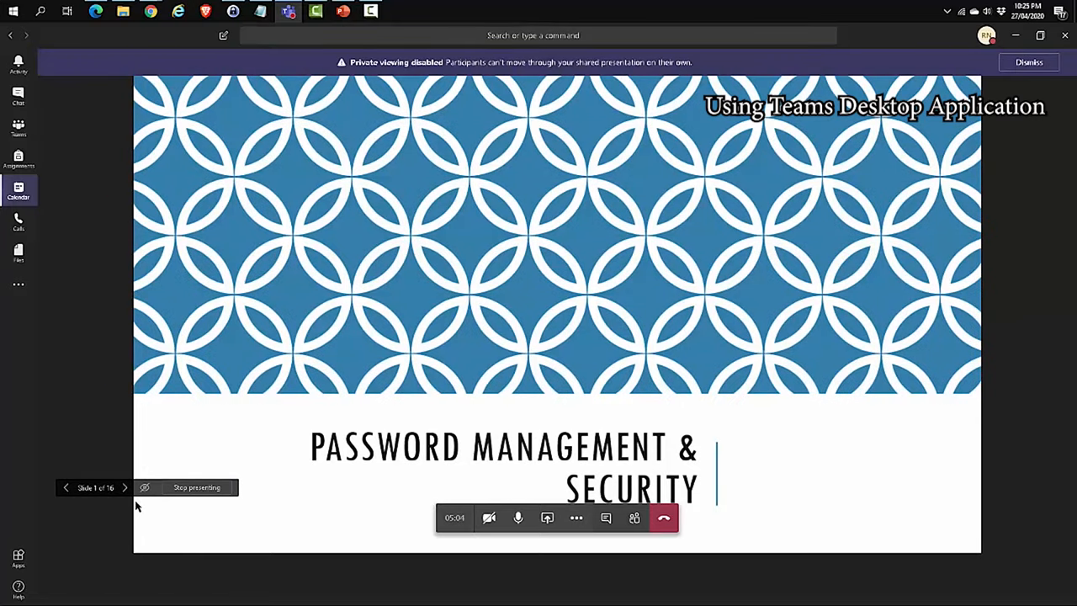
mouse_move(124, 488)
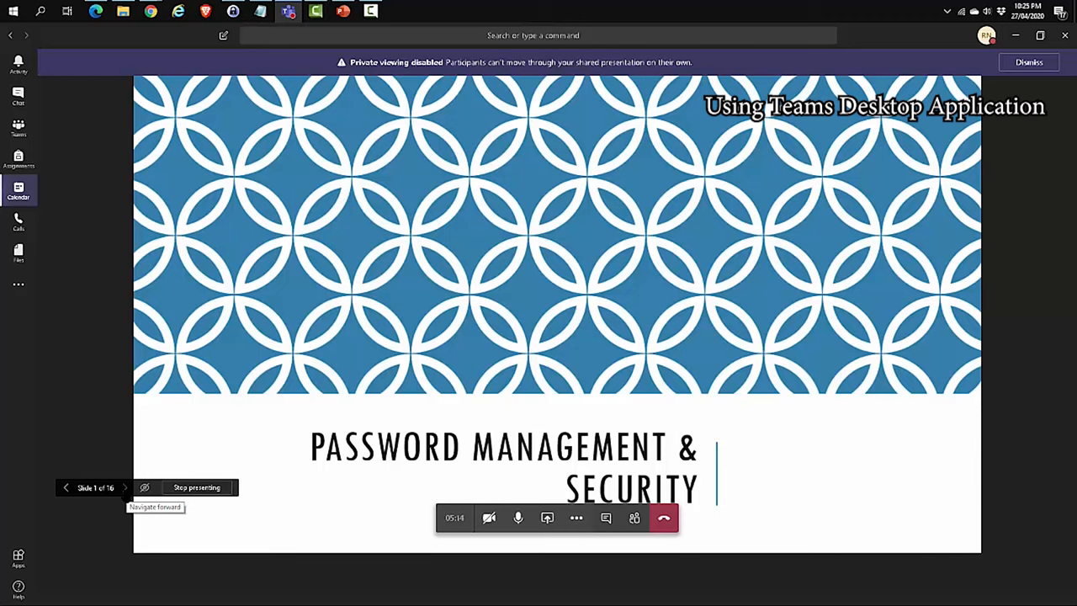
click(125, 488)
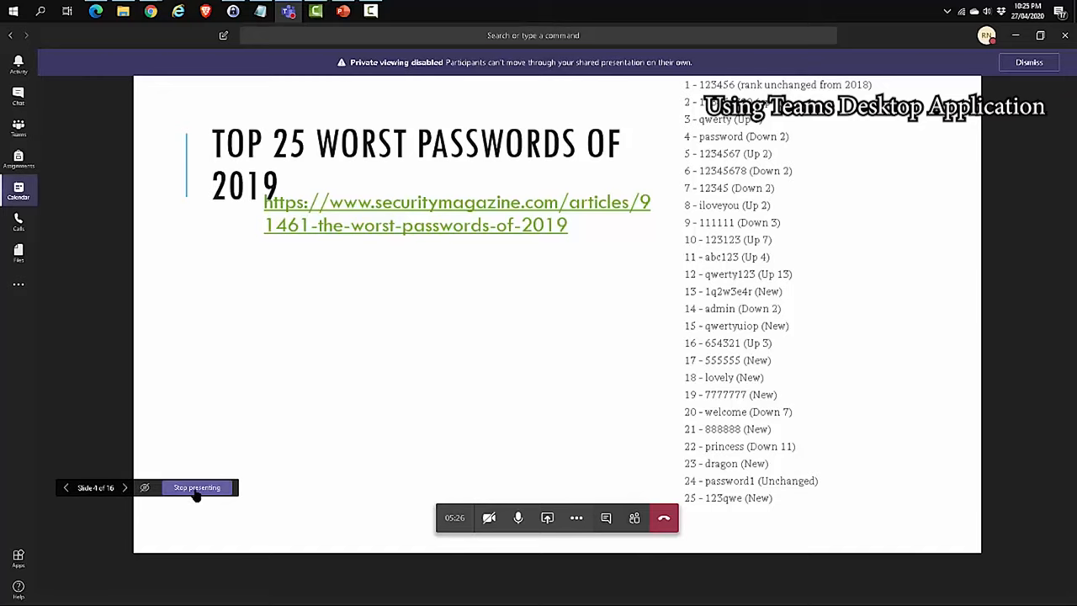
click(195, 488)
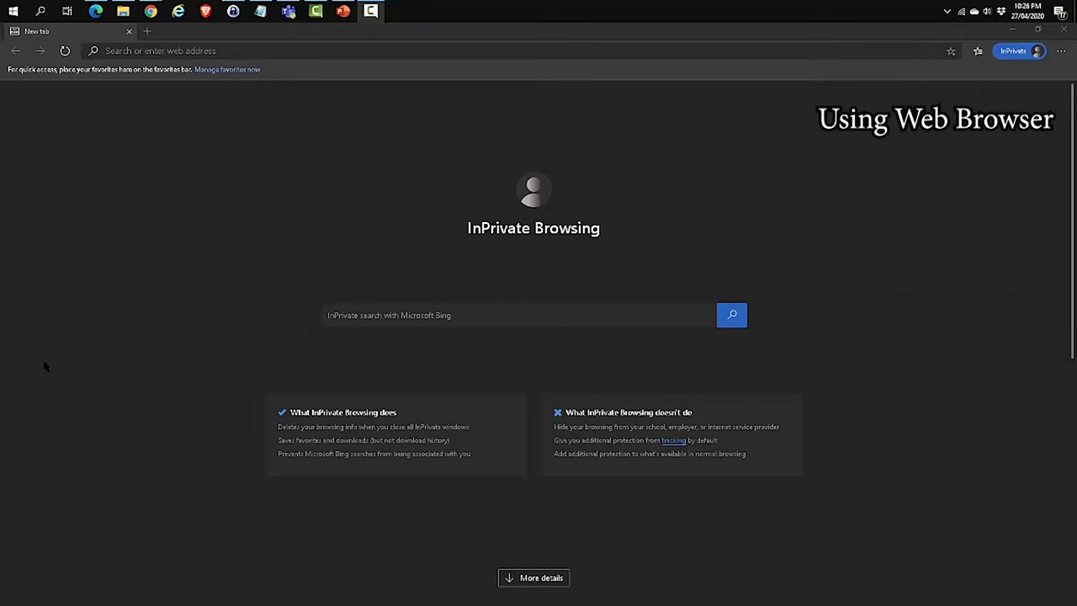
mouse_move(236, 94)
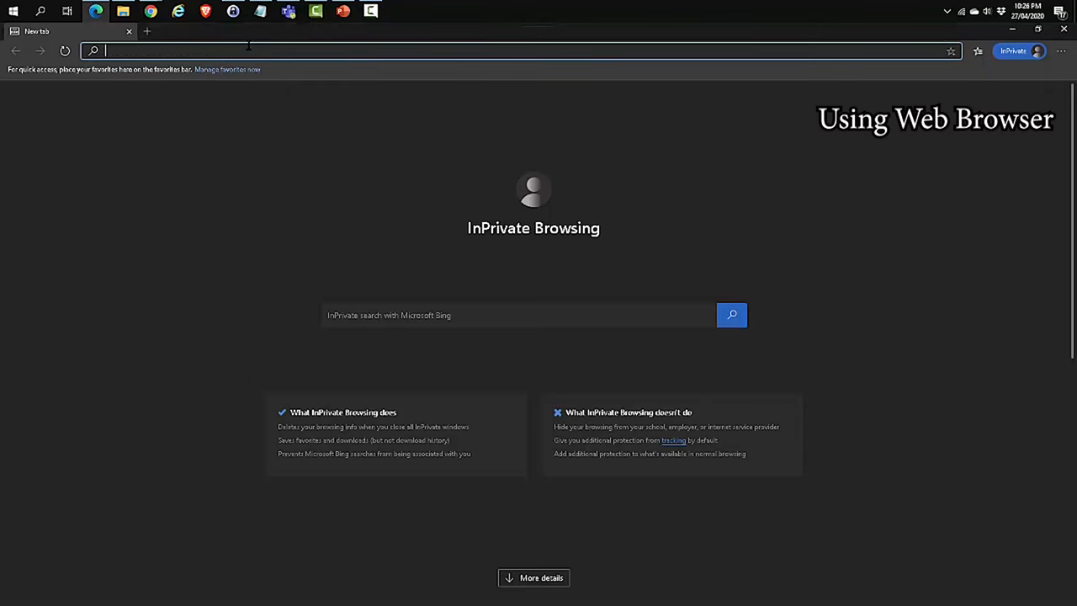
Load the teams.microsoft.com meetup-join link in the InPrivate window's address bar.
text(https://teams.microsoft.com/l/meetup-join/...)
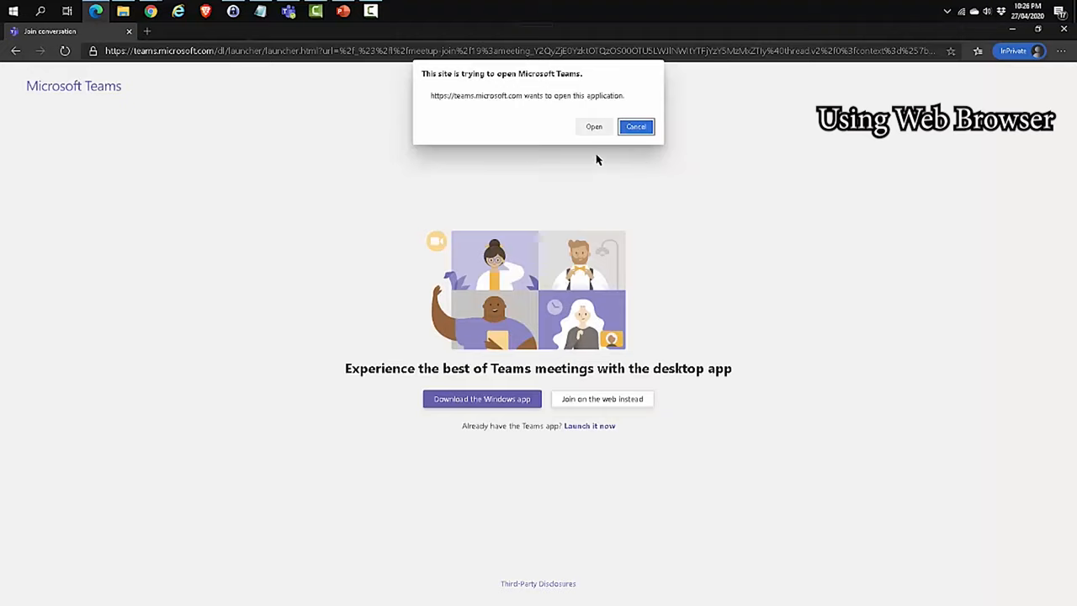
mouse_move(236, 196)
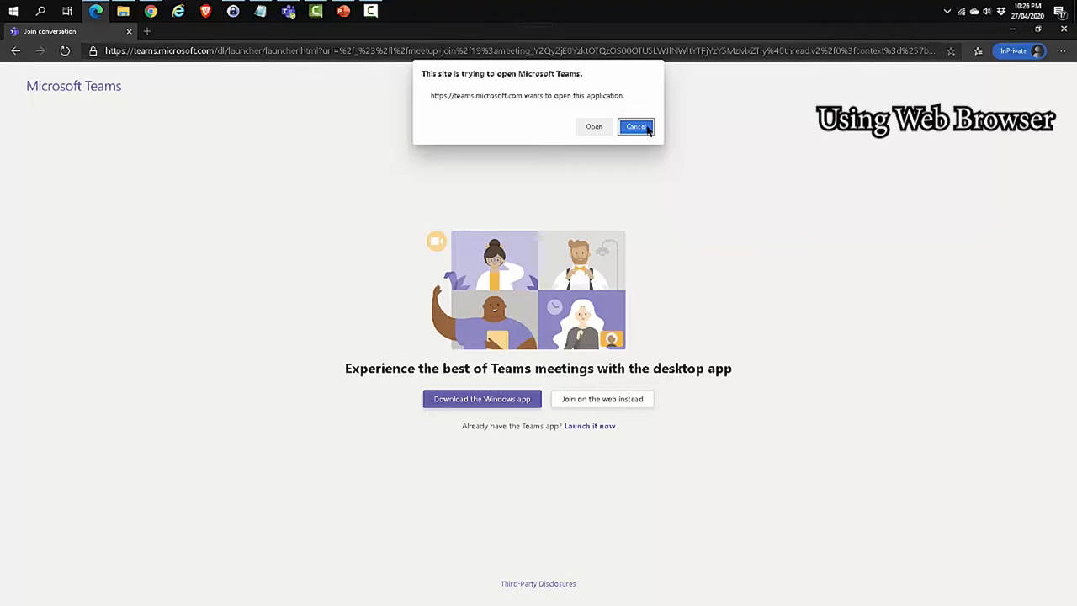
Dismiss the desktop-app prompt and choose to join the meeting on the web instead.
click(636, 126)
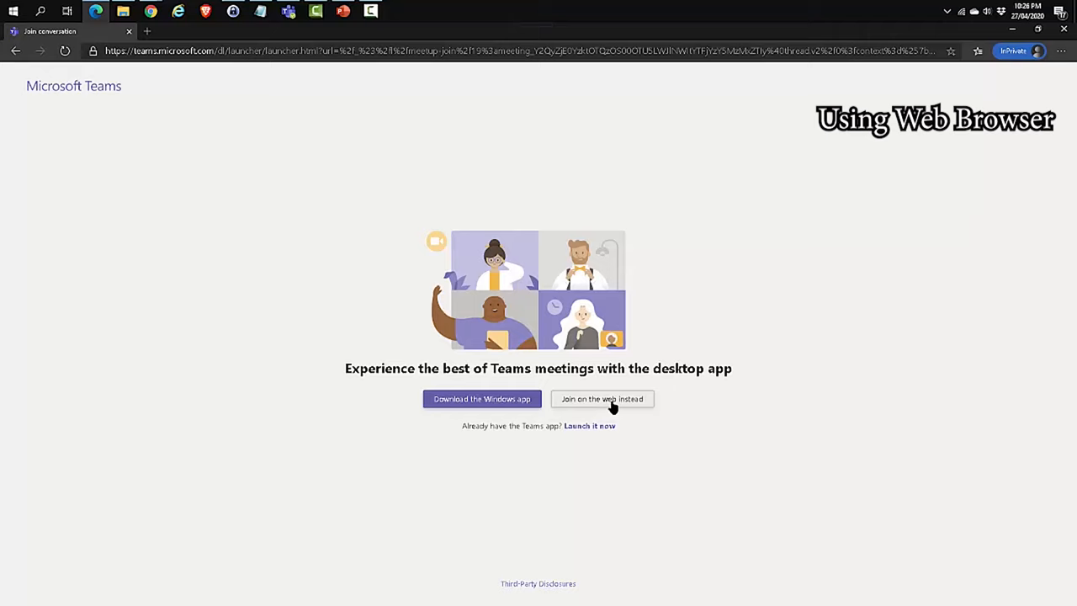
click(602, 397)
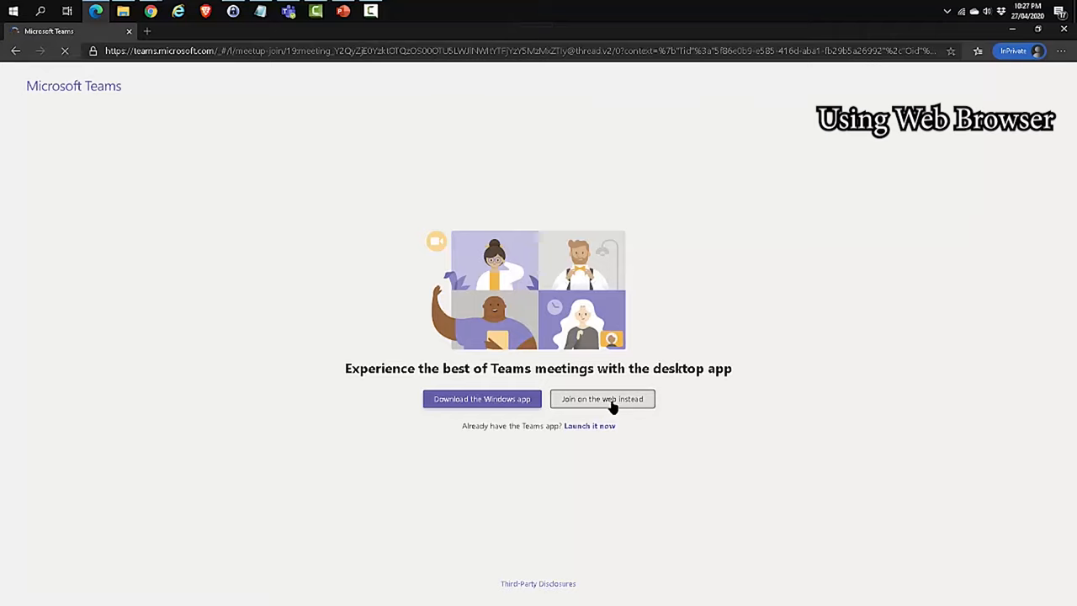
click(603, 397)
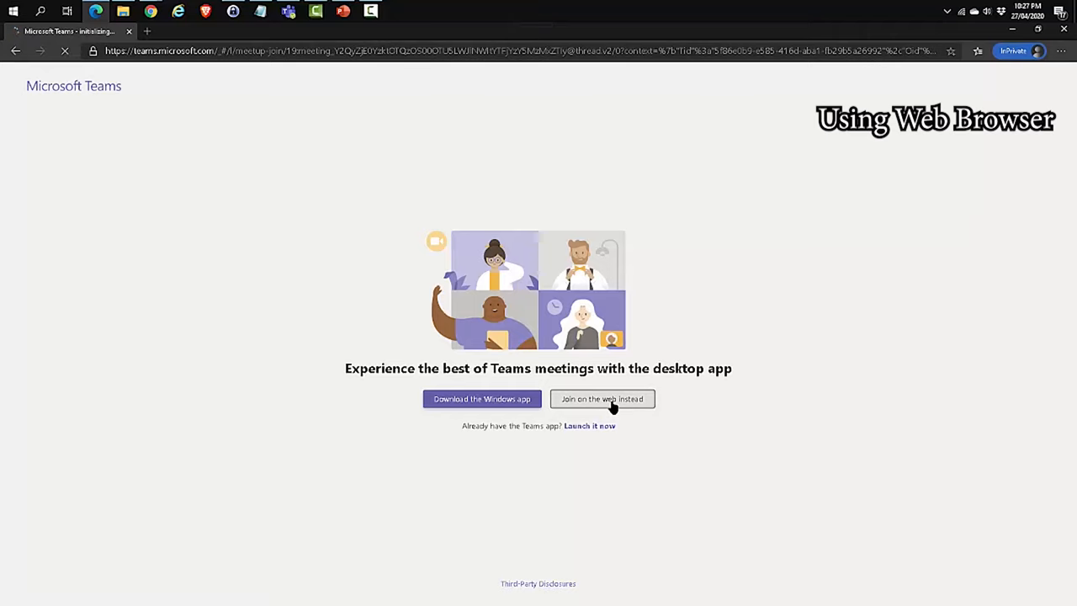
click(602, 399)
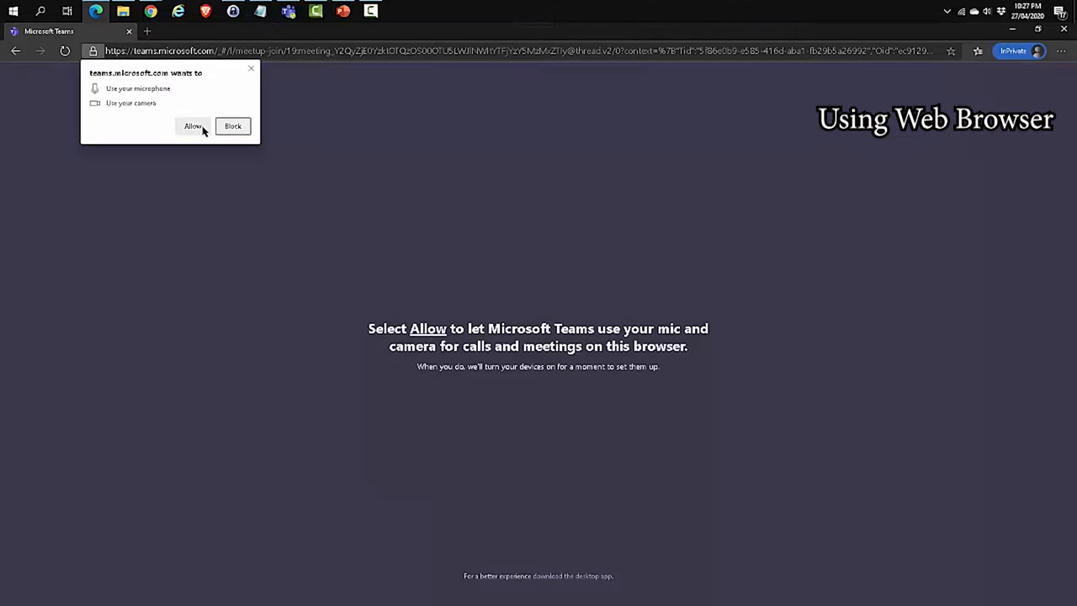
Allow microphone and camera, sign in, and turn the camera off on the pre-join screen.
click(192, 124)
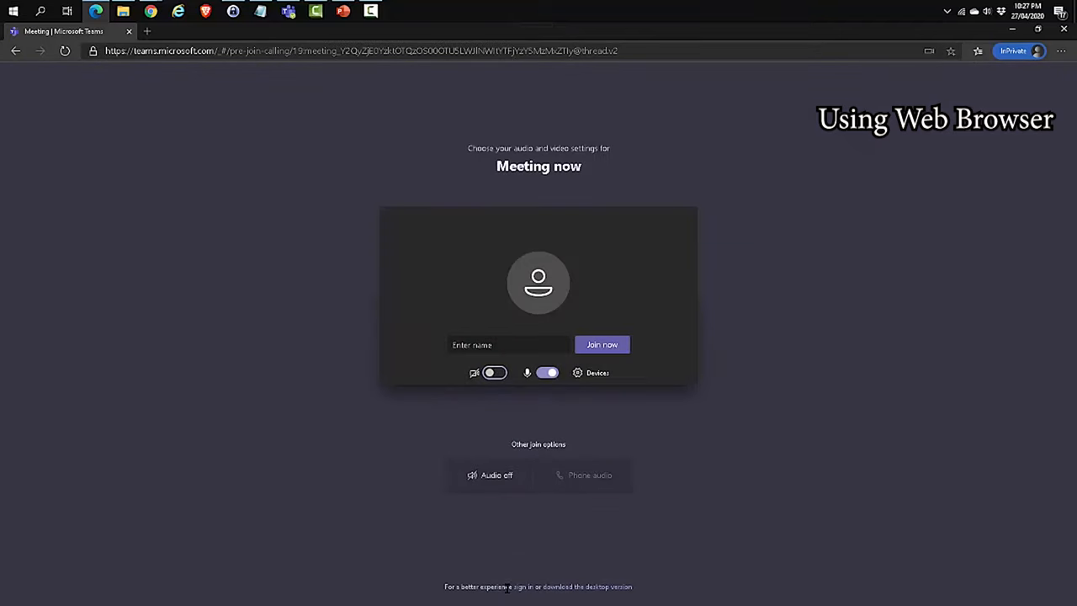
mouse_move(521, 589)
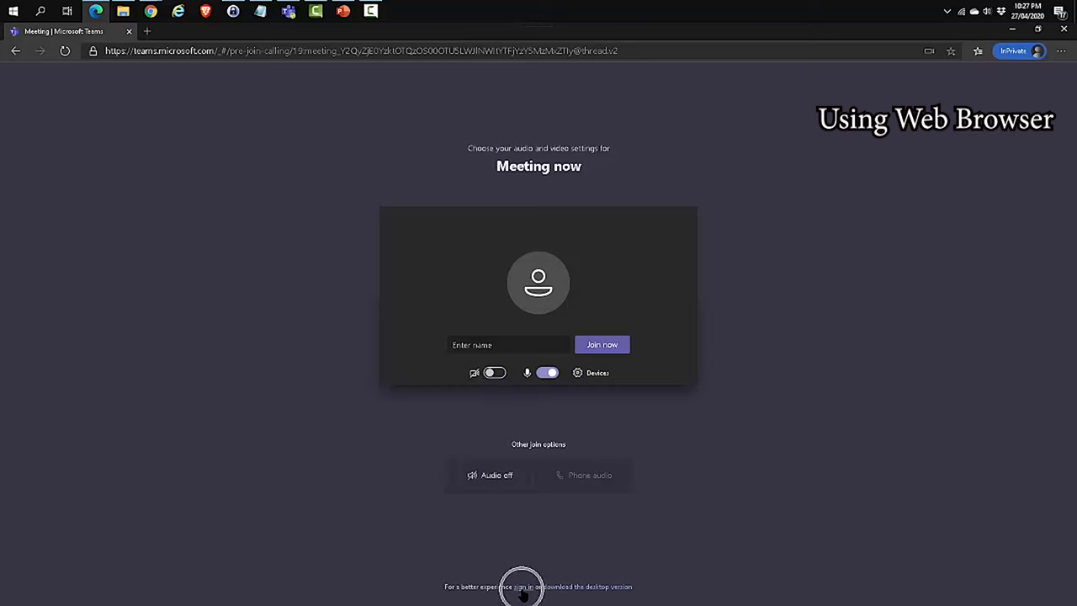
click(522, 586)
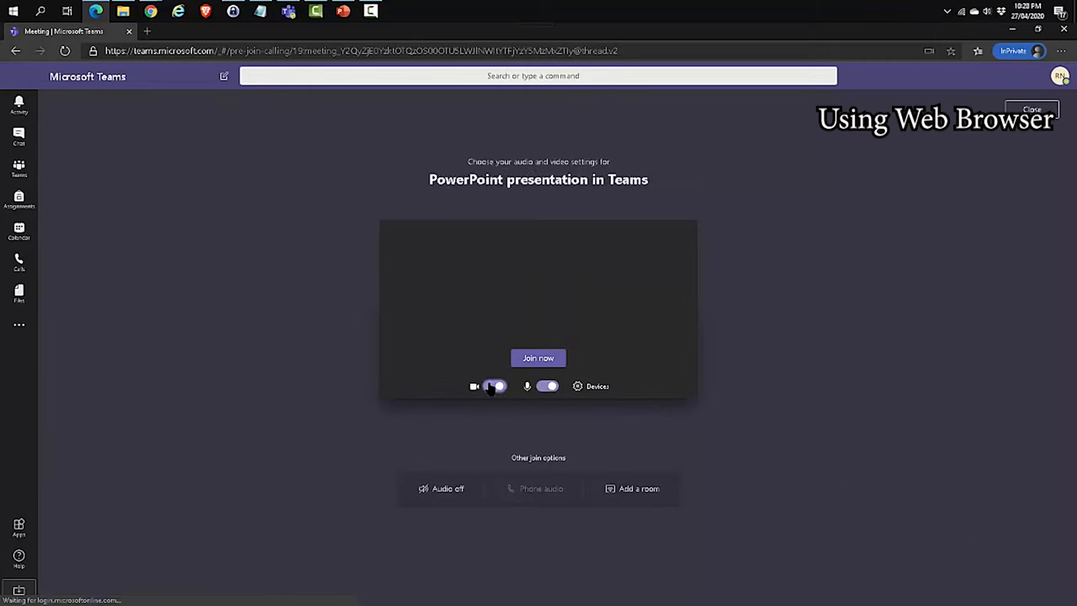
click(492, 385)
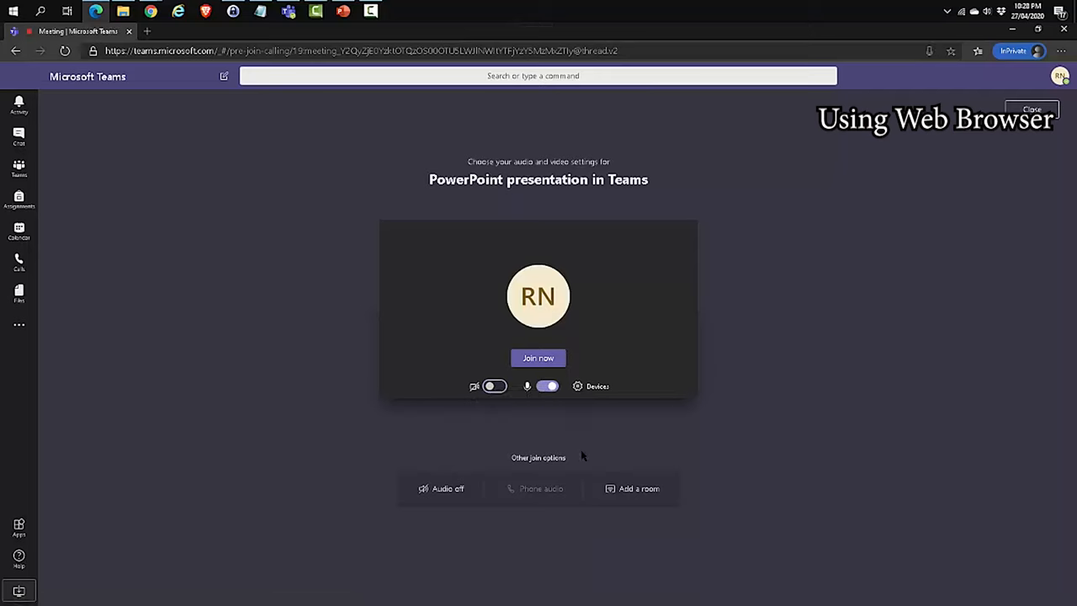
mouse_move(593, 450)
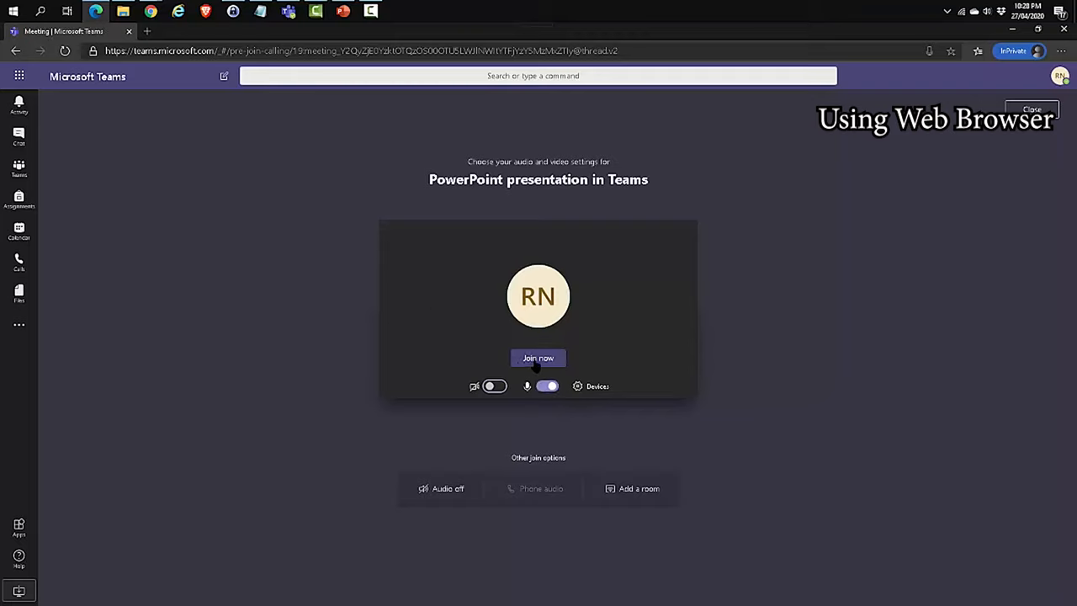
Join the meeting and pick Demo presentation01.pptx from the Desktop to upload for sharing.
click(539, 356)
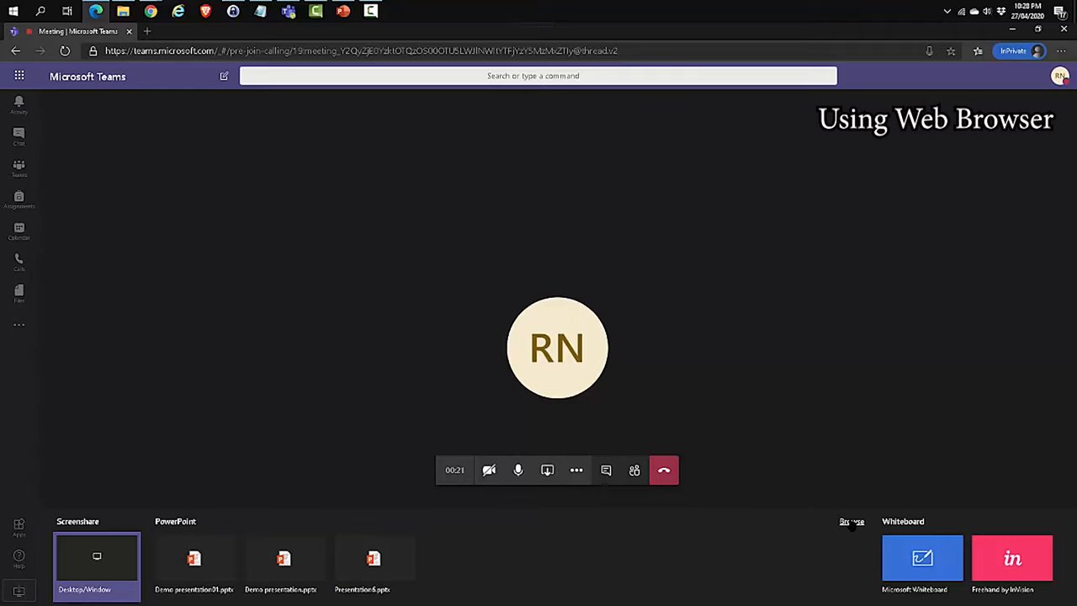
click(852, 522)
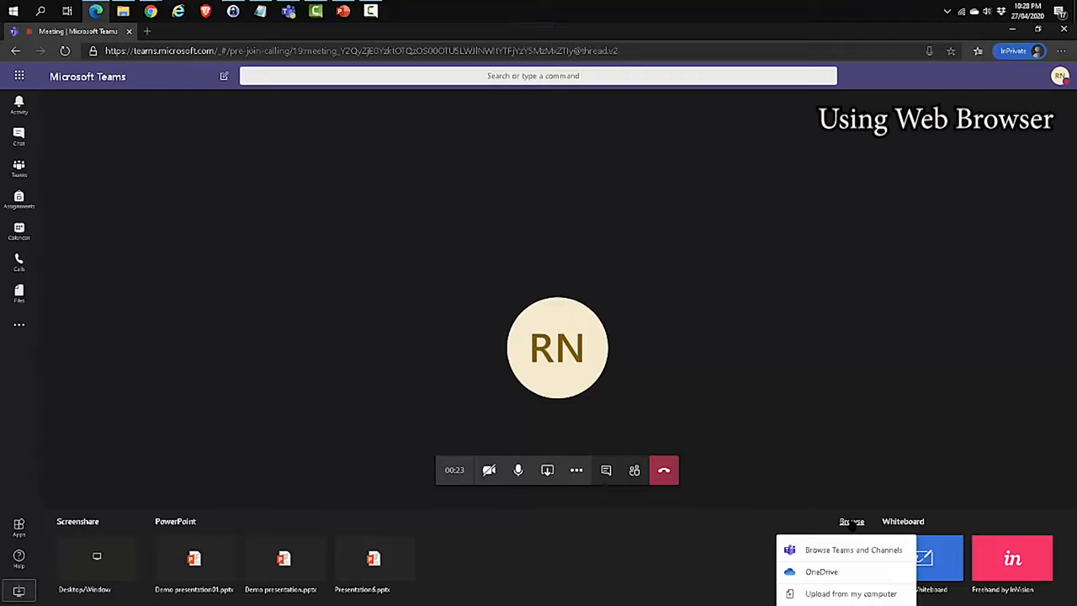
click(852, 592)
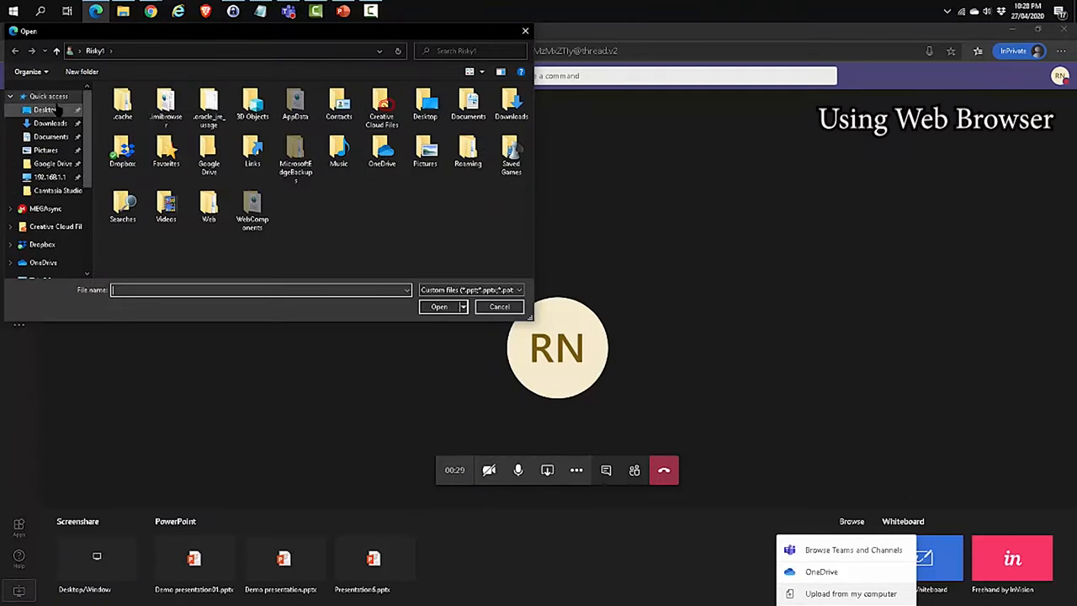
click(152, 128)
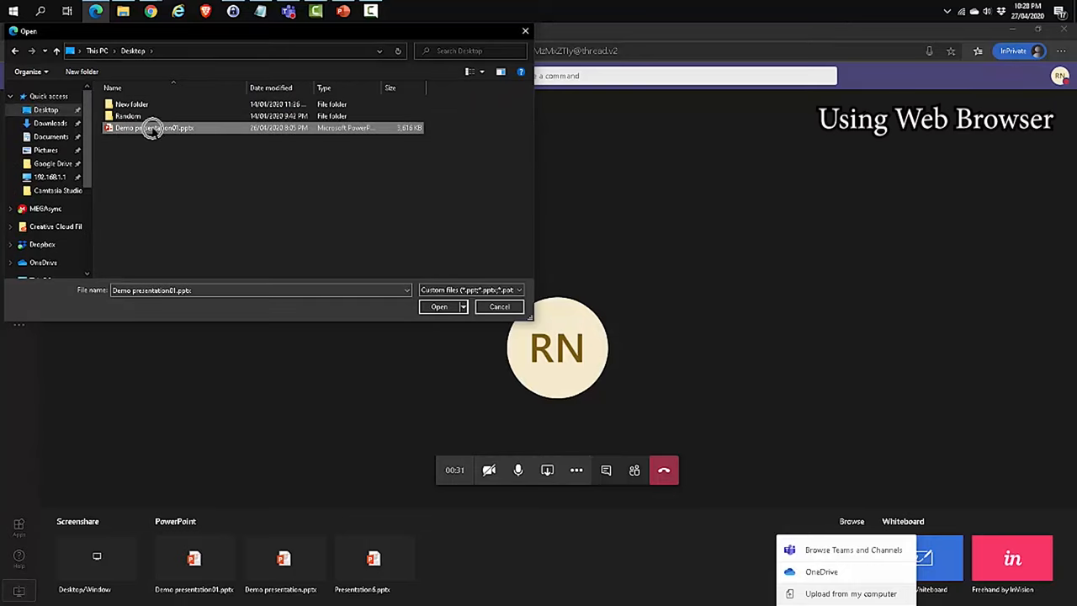
click(438, 306)
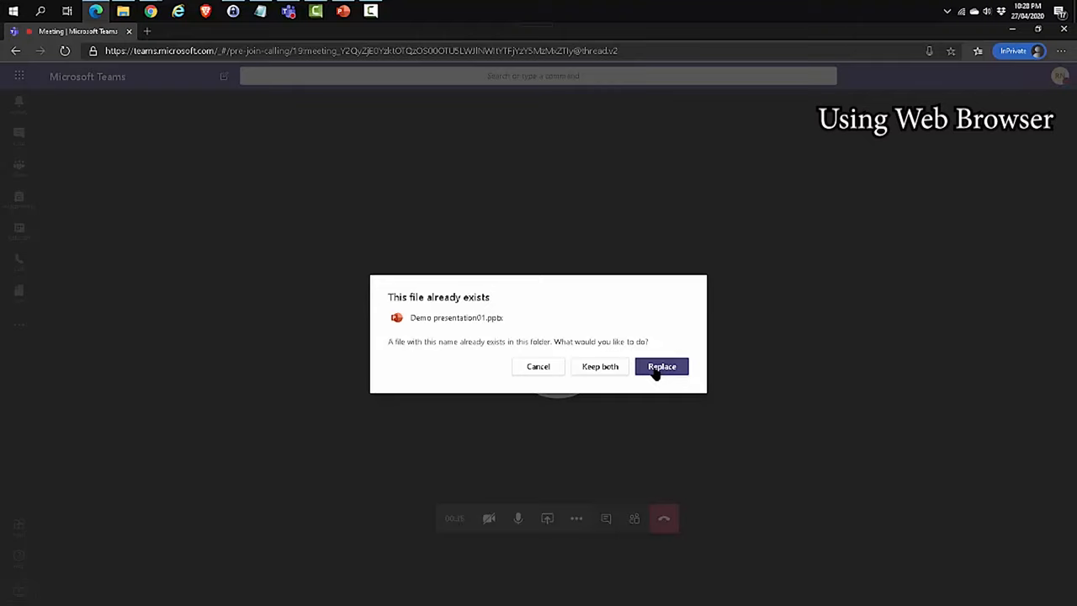
mouse_move(589, 385)
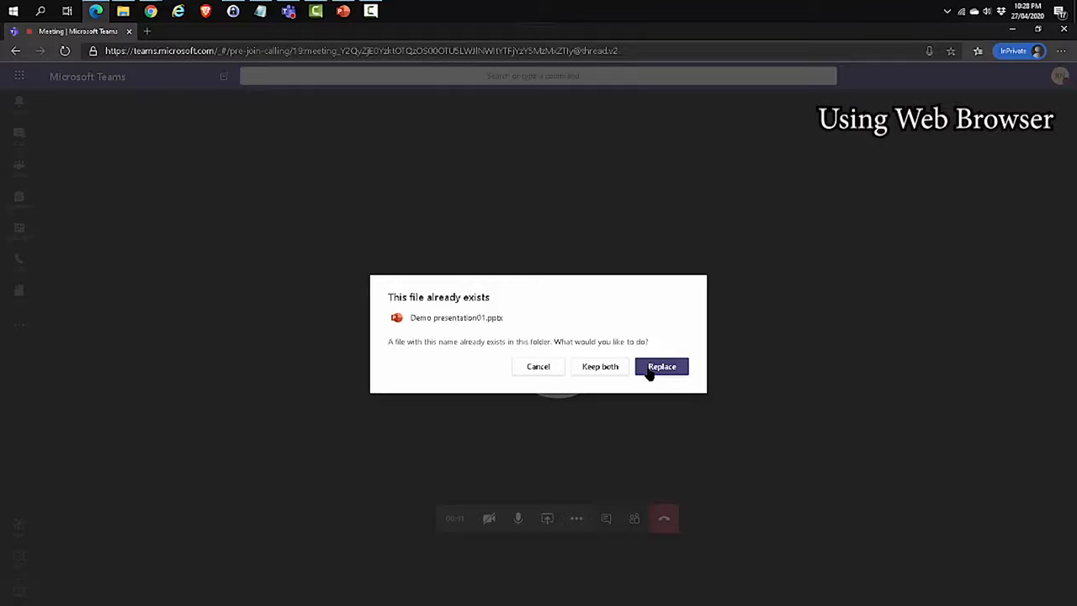
Replace the existing copy with the upload, present the deck, then stop presenting.
click(662, 367)
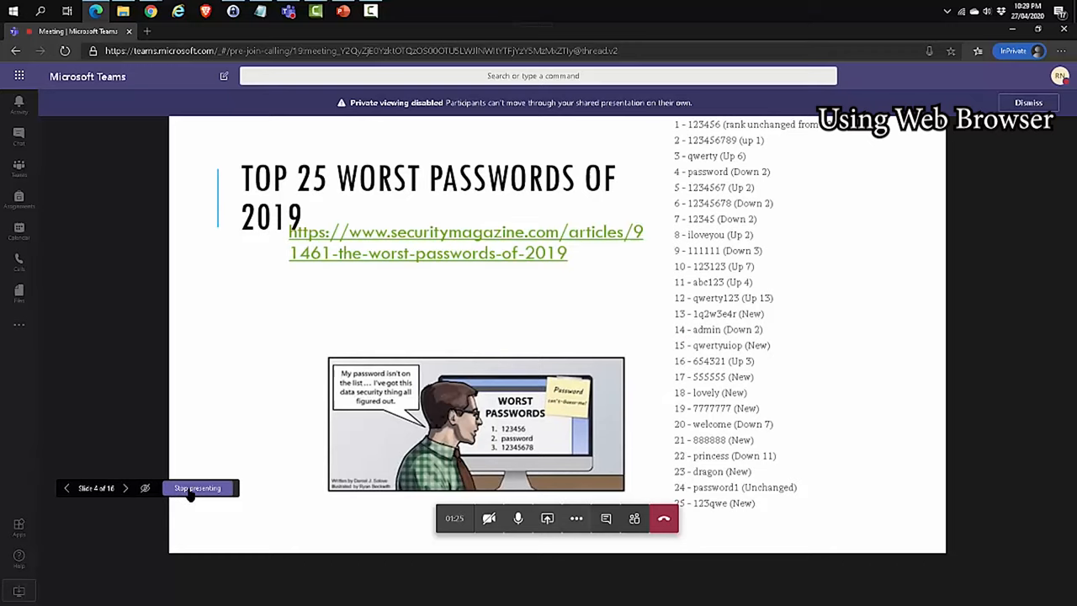
click(197, 488)
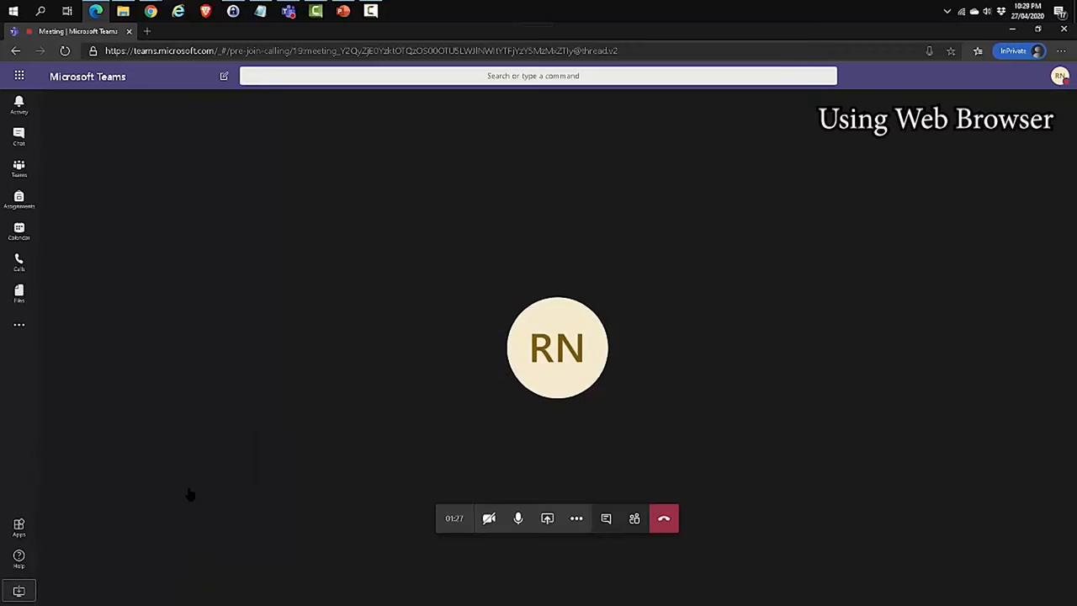
mouse_move(547, 519)
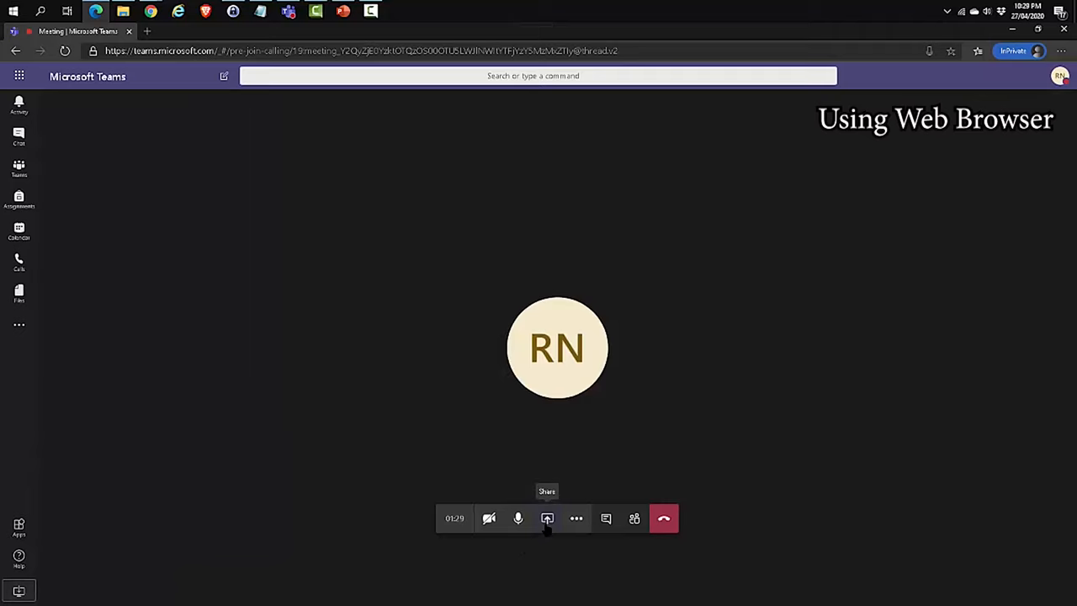
In Share your screen, browse the Application window and browser tab lists.
click(547, 518)
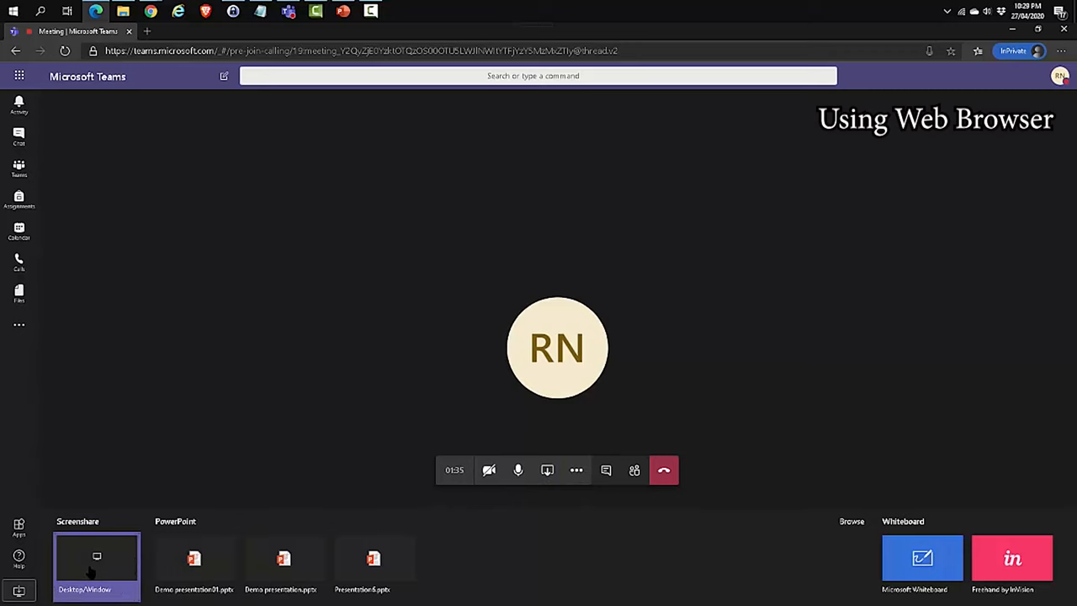
click(96, 559)
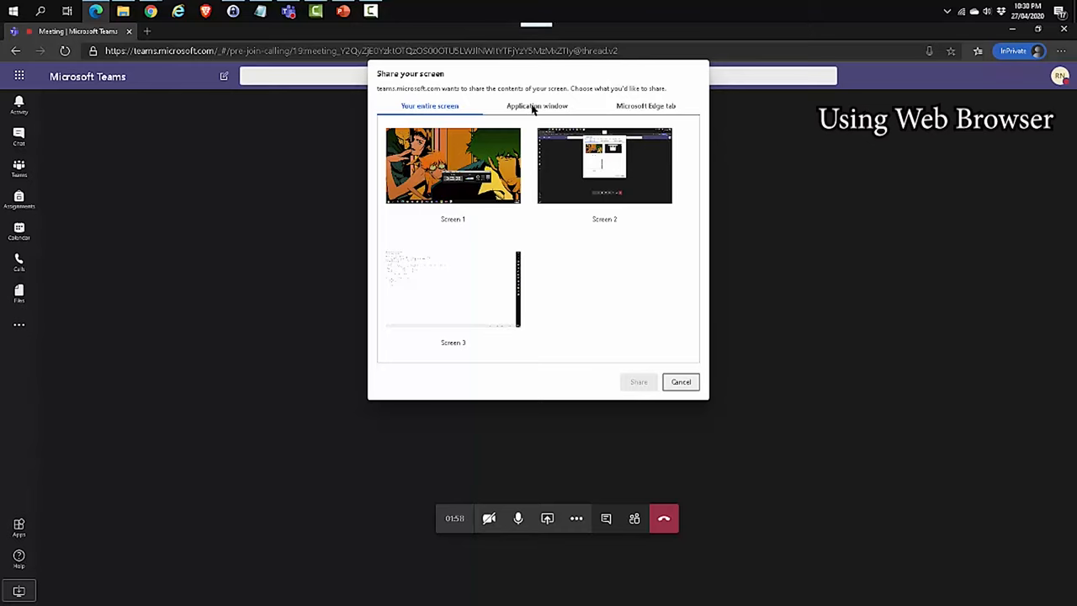
click(537, 104)
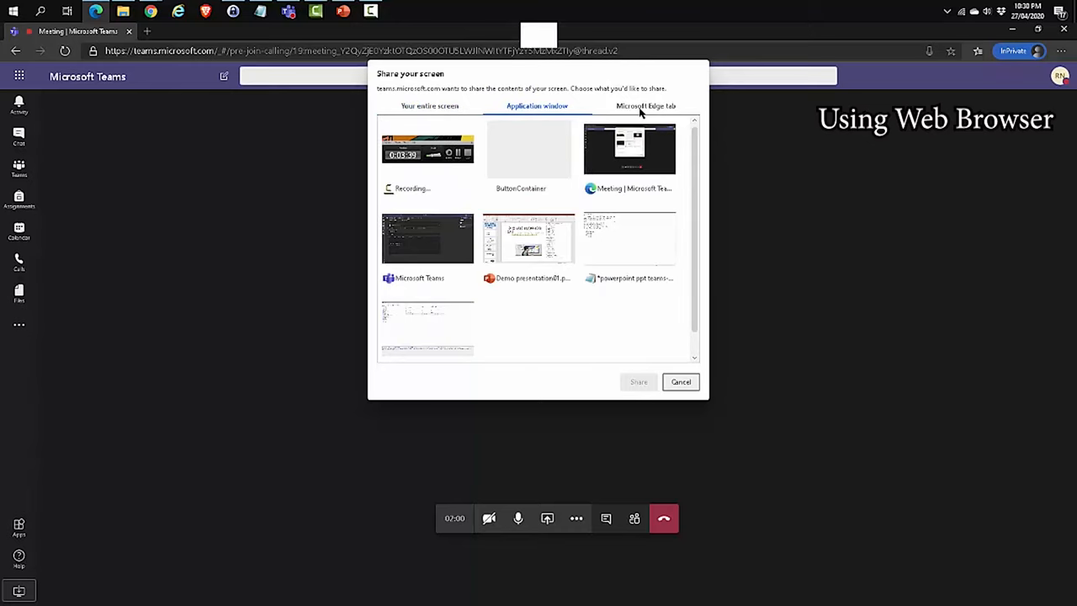
click(646, 104)
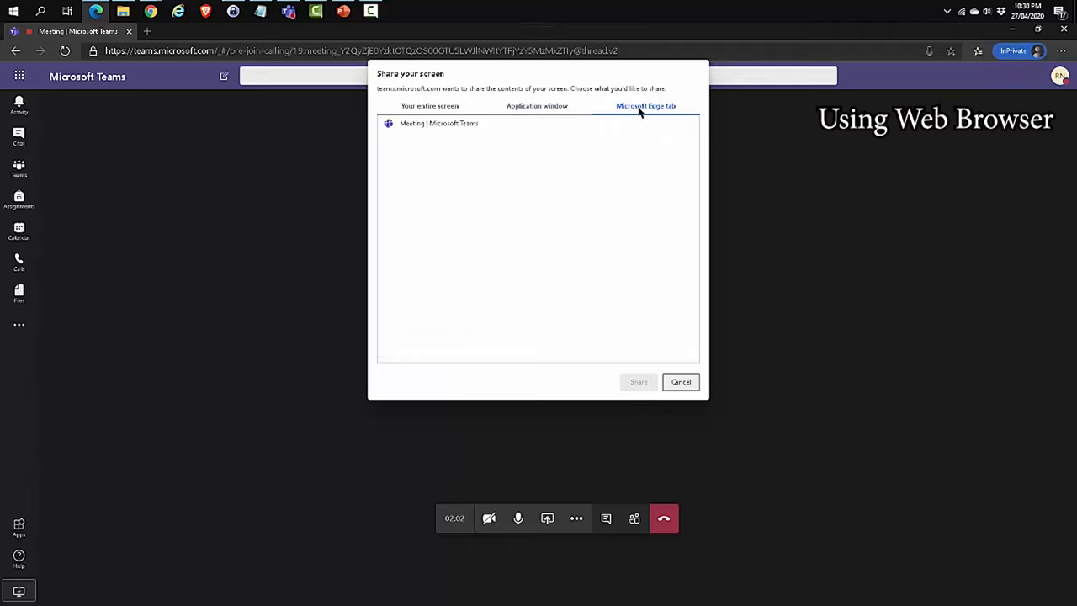
mouse_move(535, 106)
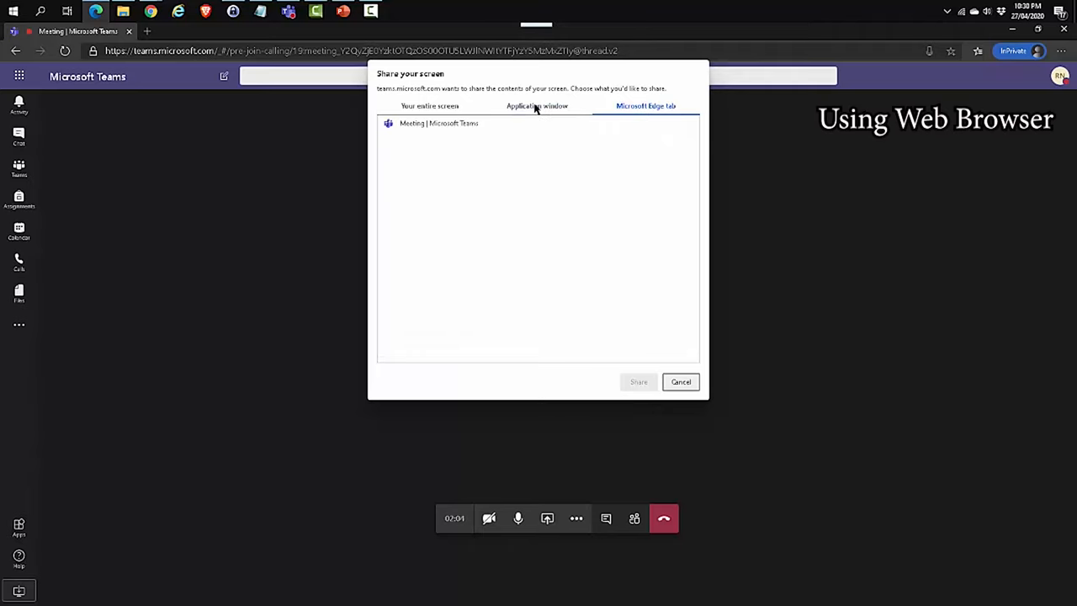
click(537, 105)
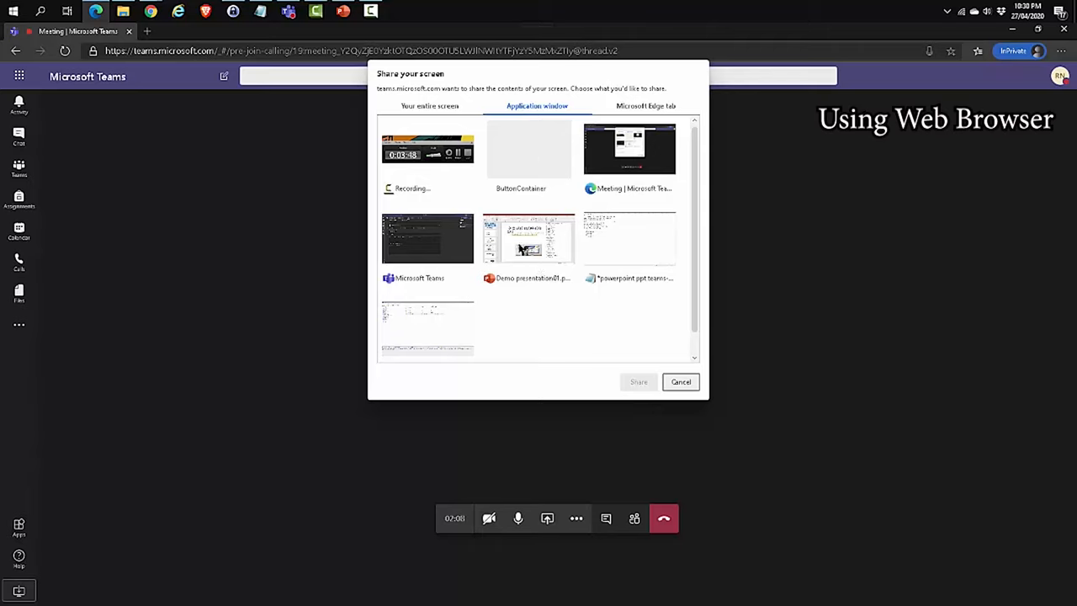
Share the Demo presentation01 PowerPoint window into the meeting.
click(528, 244)
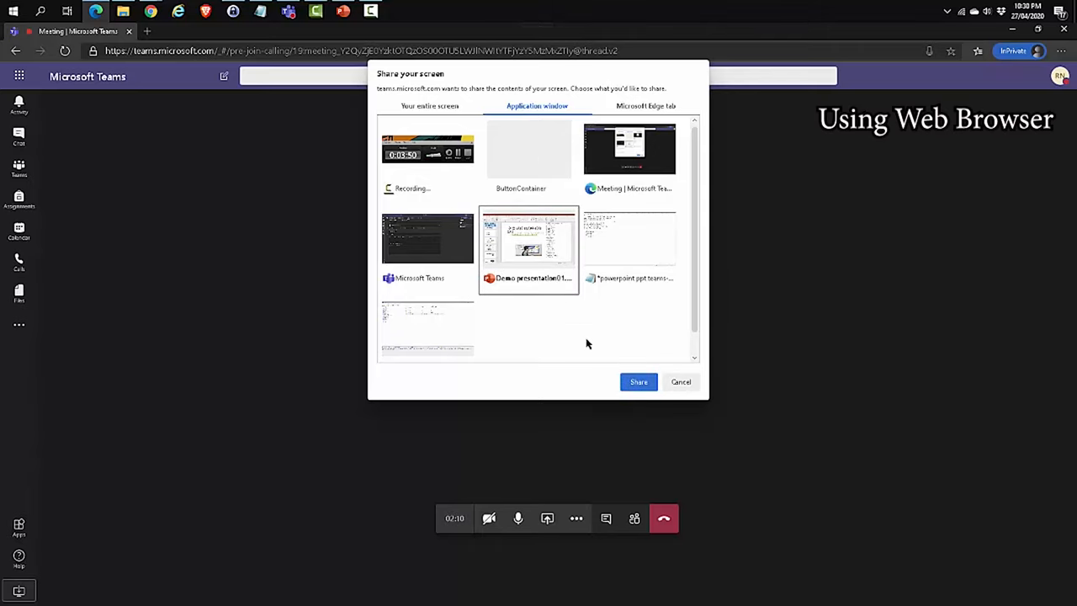
click(640, 380)
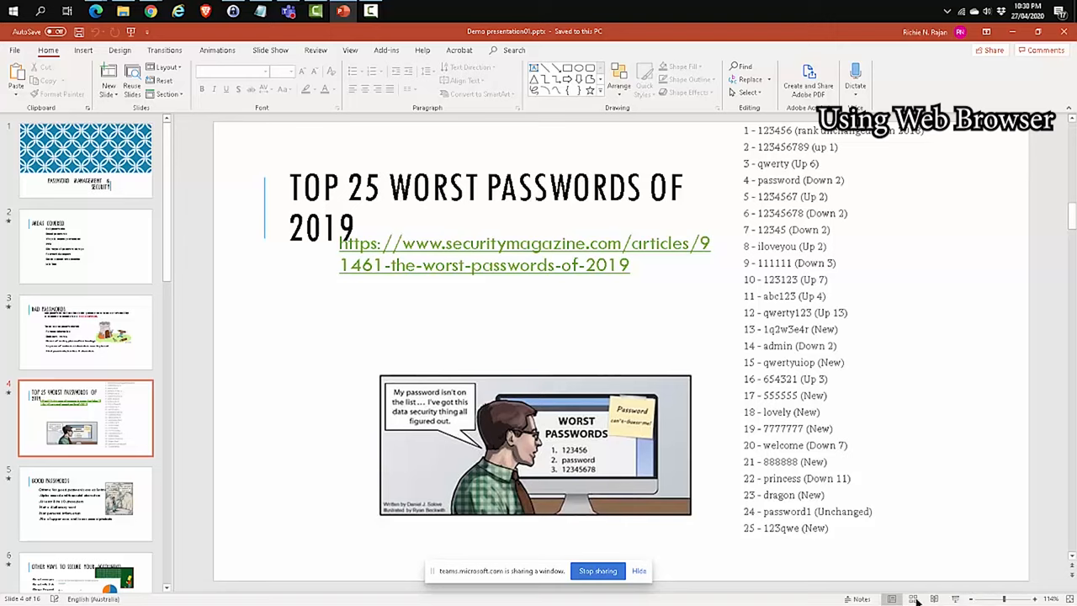
mouse_move(956, 597)
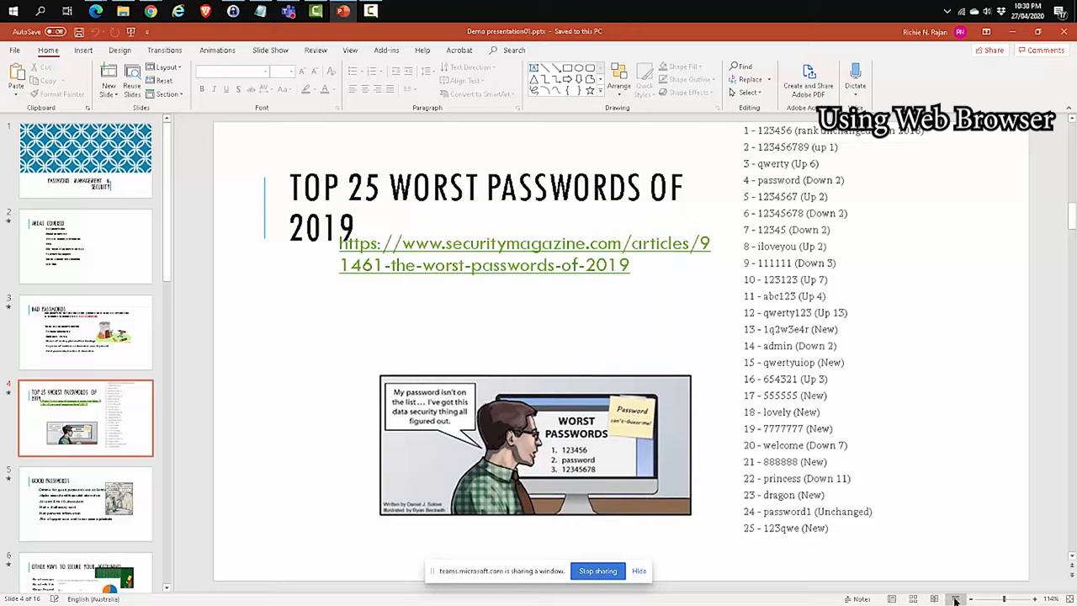
Stop sharing the PowerPoint window and return to the Teams call view.
click(956, 600)
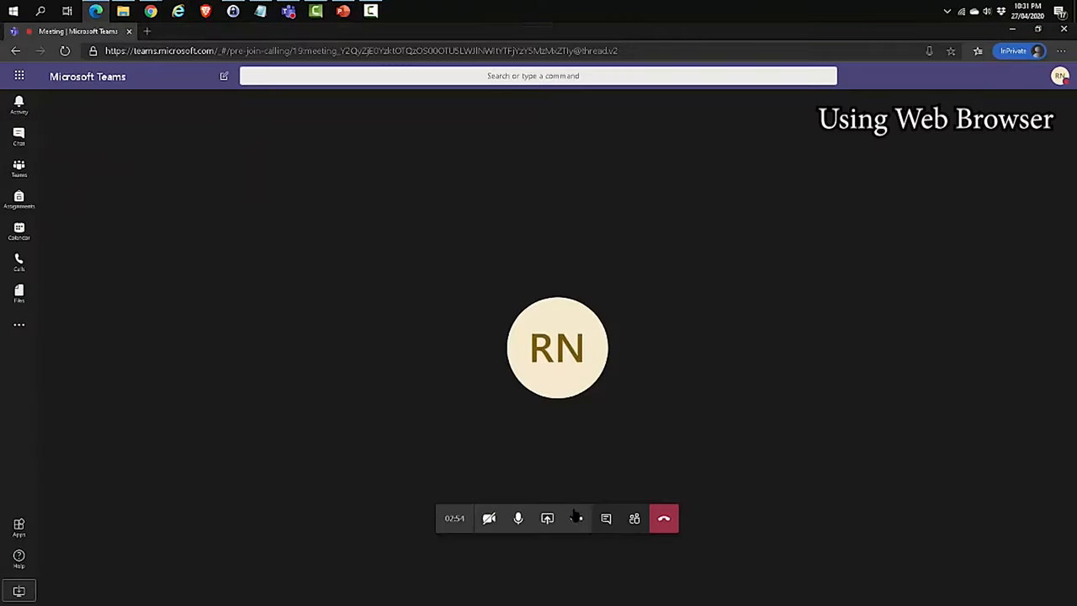
mouse_move(663, 519)
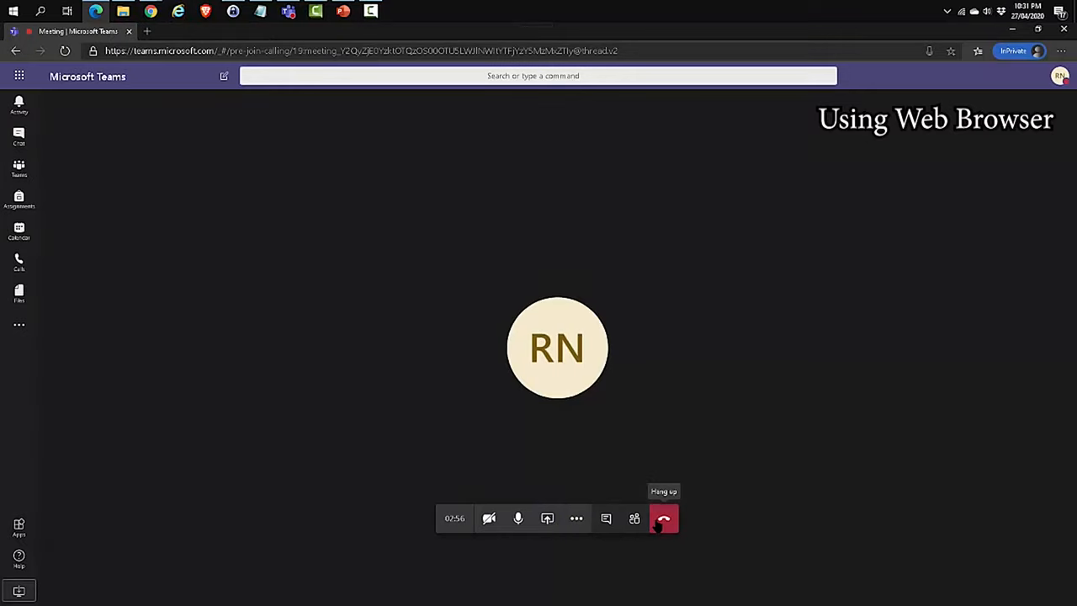
mouse_move(556, 486)
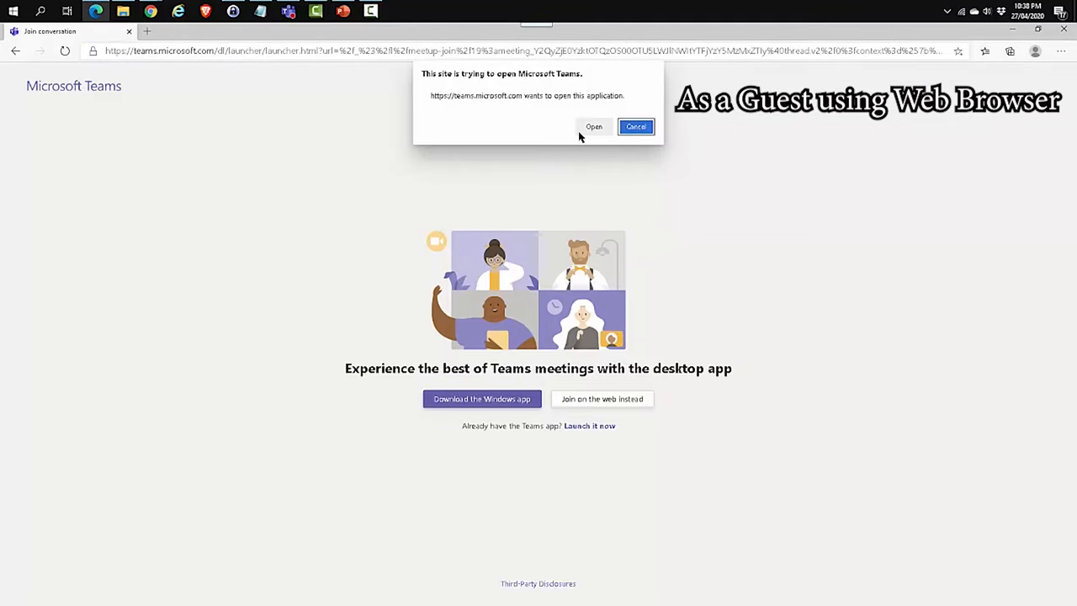
mouse_move(636, 126)
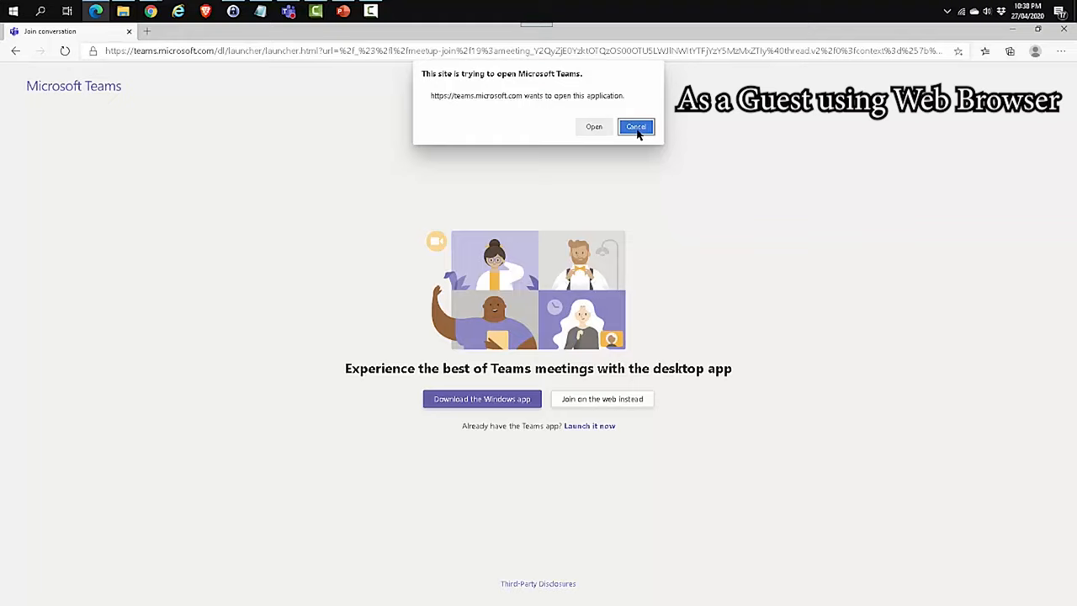
Cancel the Open Microsoft Teams prompt and join the meeting on the web instead.
click(636, 127)
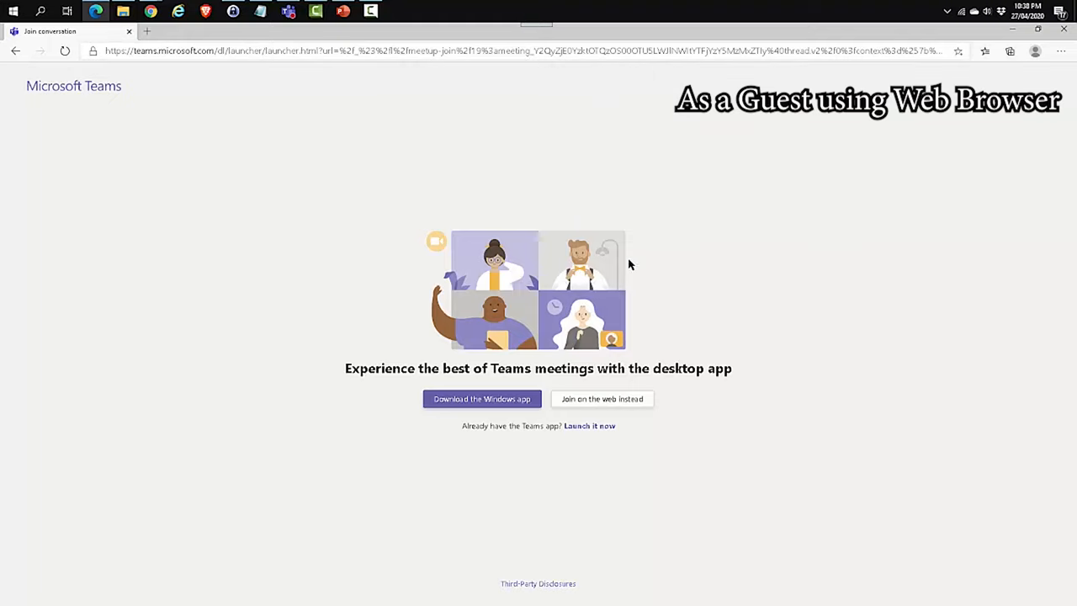
mouse_move(603, 404)
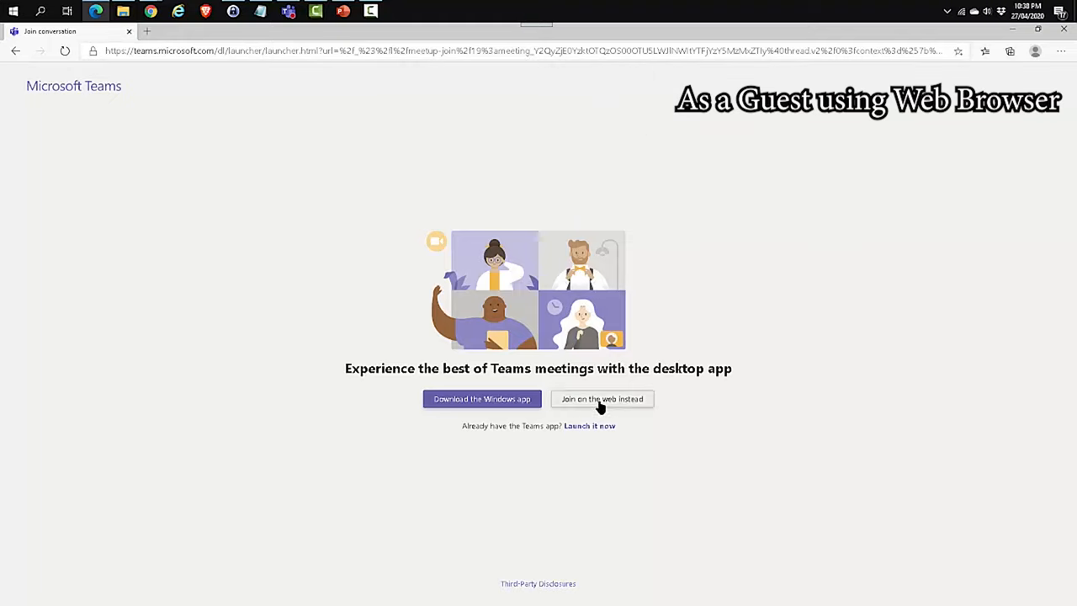
click(602, 399)
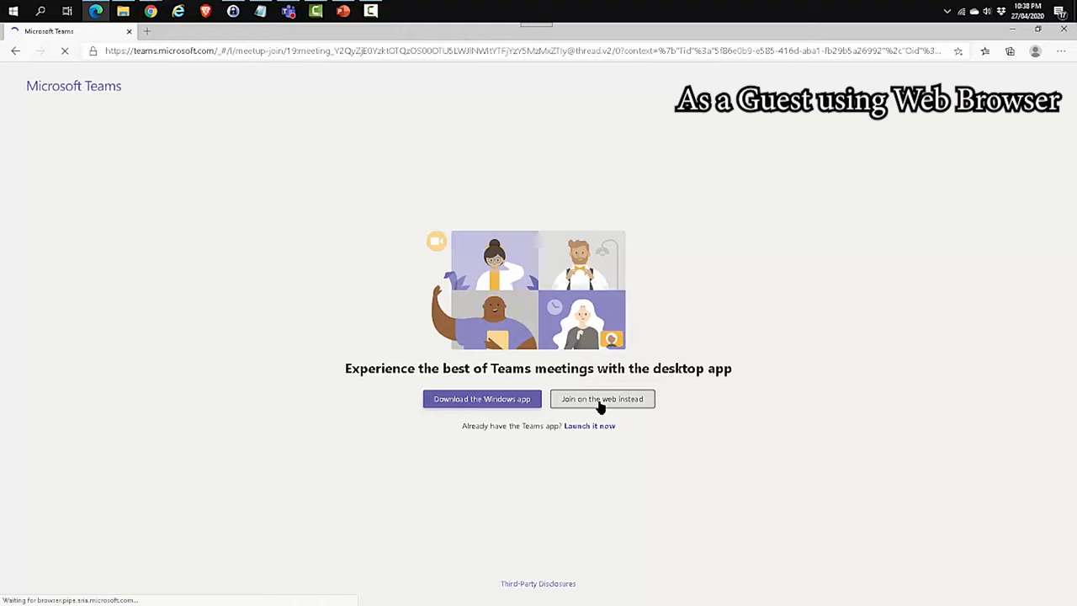
click(603, 399)
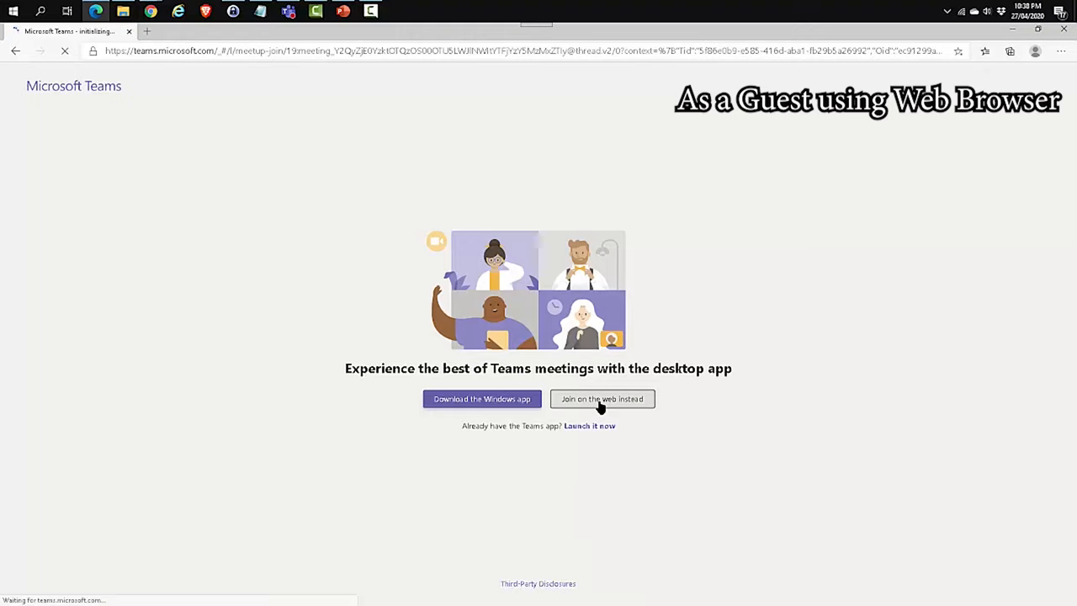
click(603, 398)
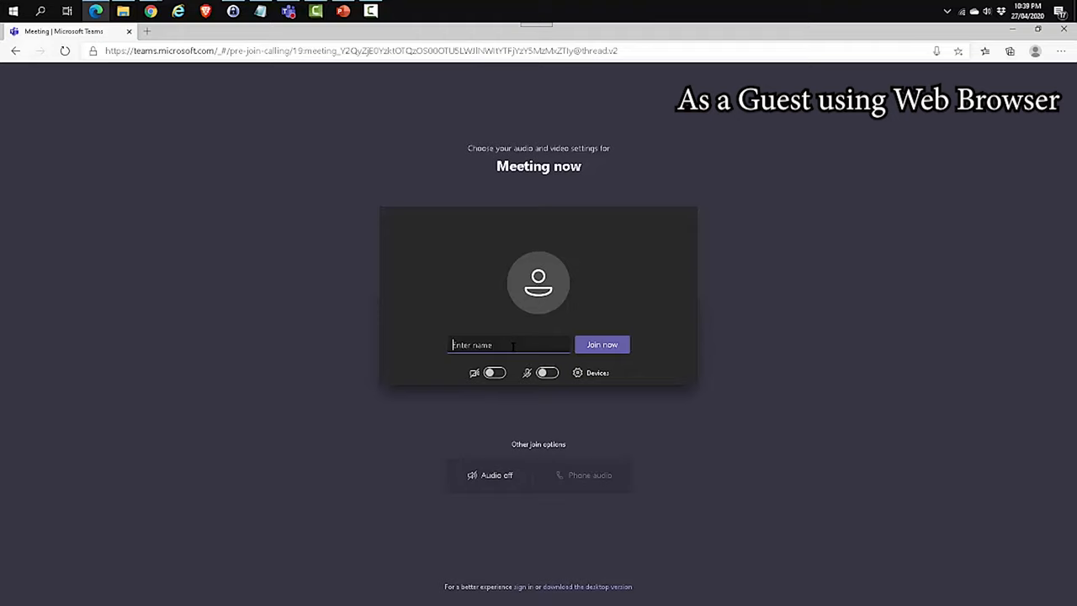
Join the meeting as guest 'Nick'.
text(Nick)
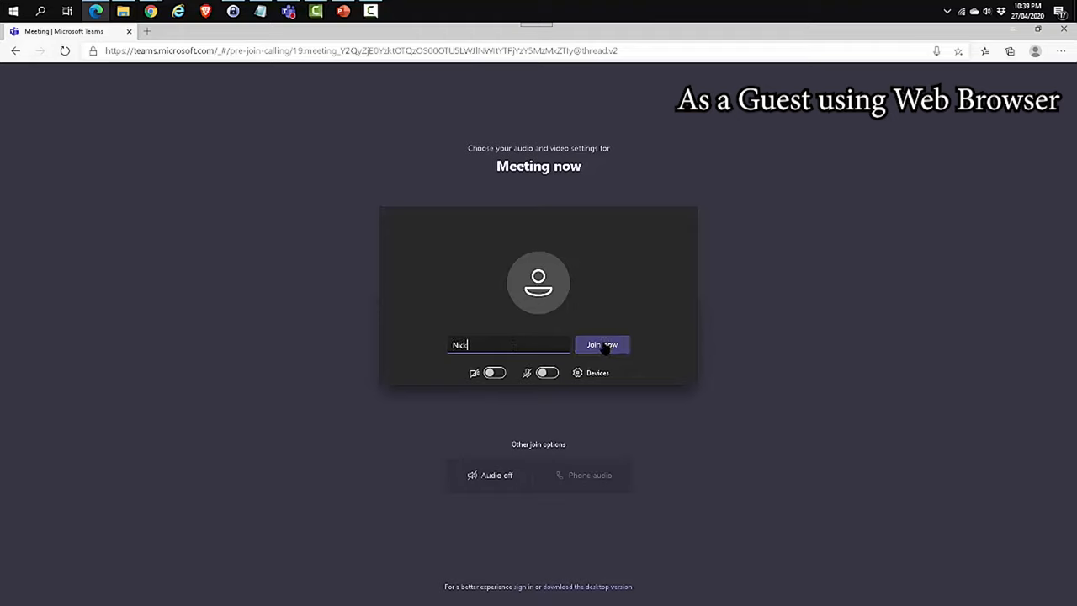
click(603, 343)
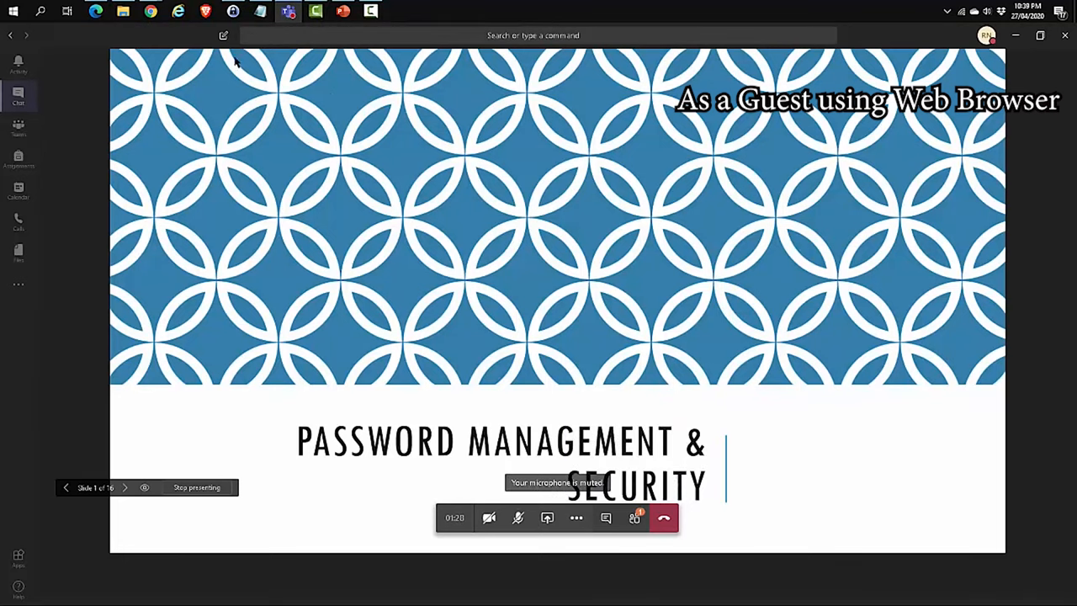
mouse_move(96, 10)
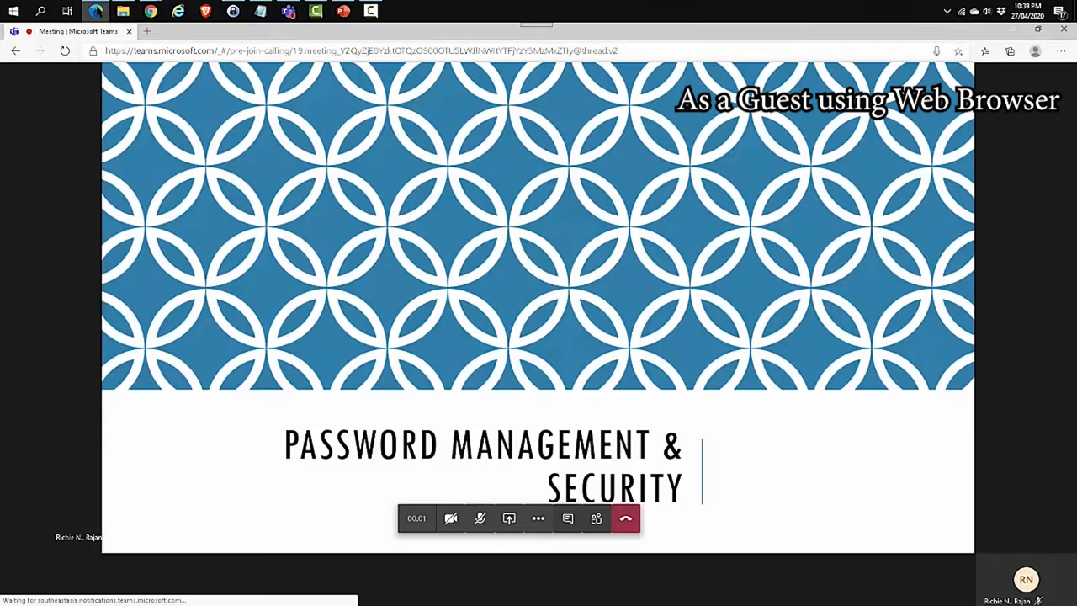
mouse_move(619, 370)
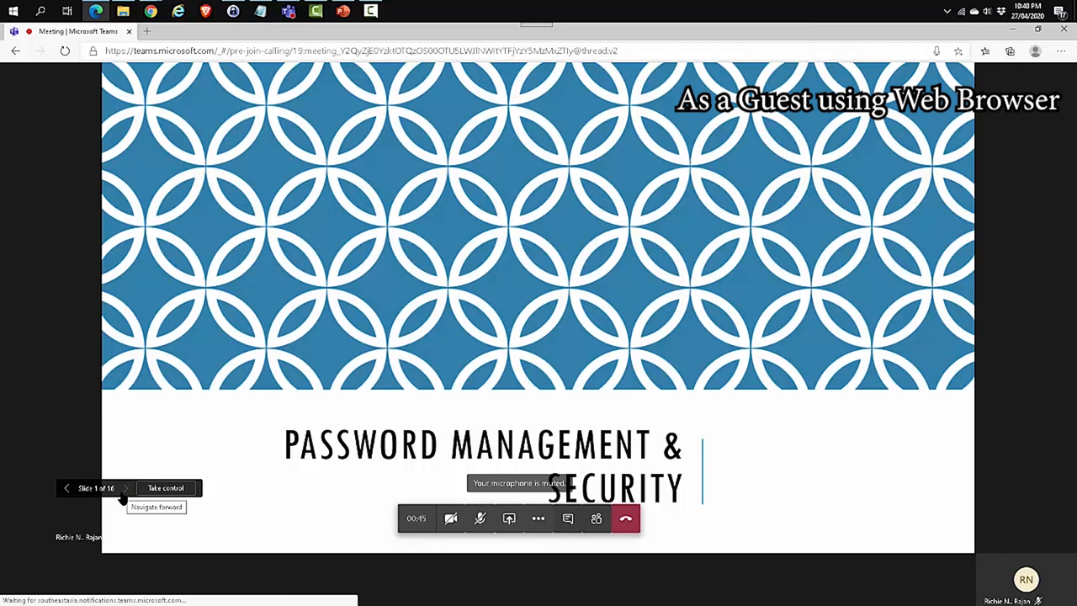
Privately move ahead to the Bad Passwords slide, then return to the title slide.
click(124, 488)
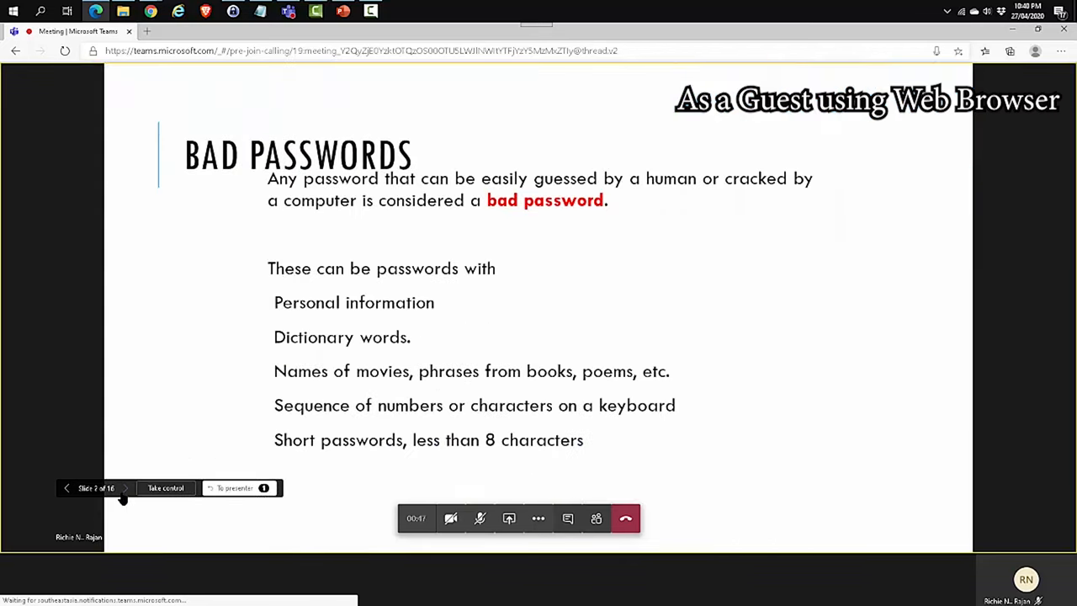
click(125, 488)
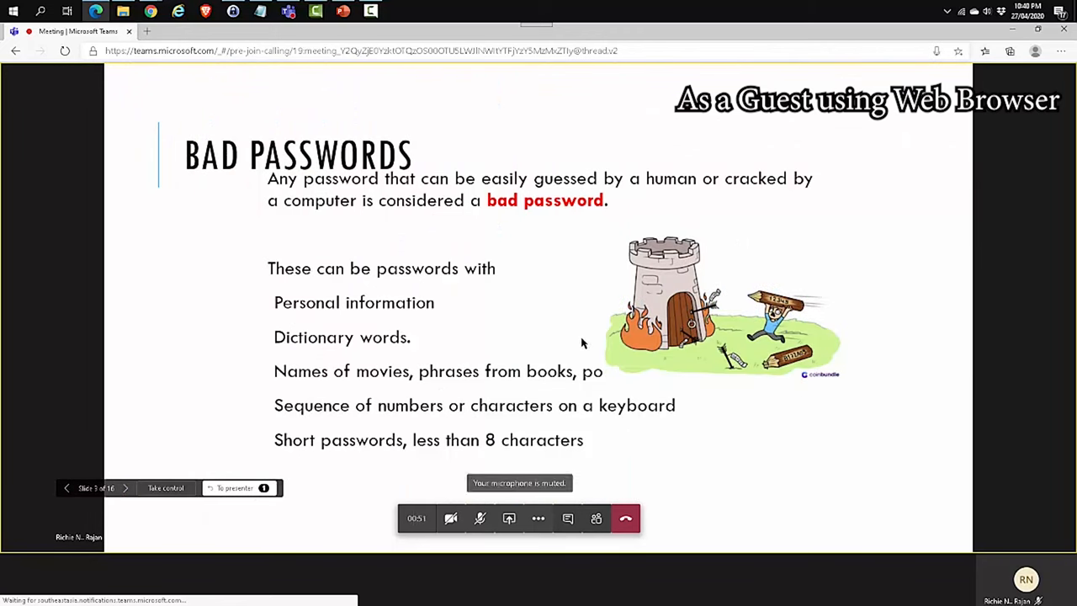
mouse_move(609, 370)
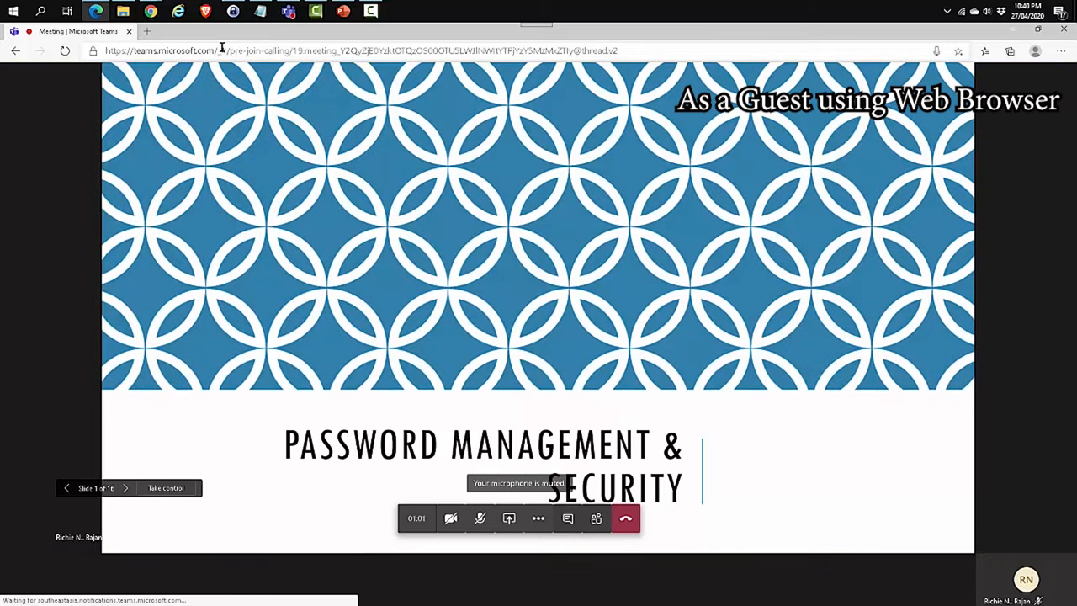
mouse_move(290, 10)
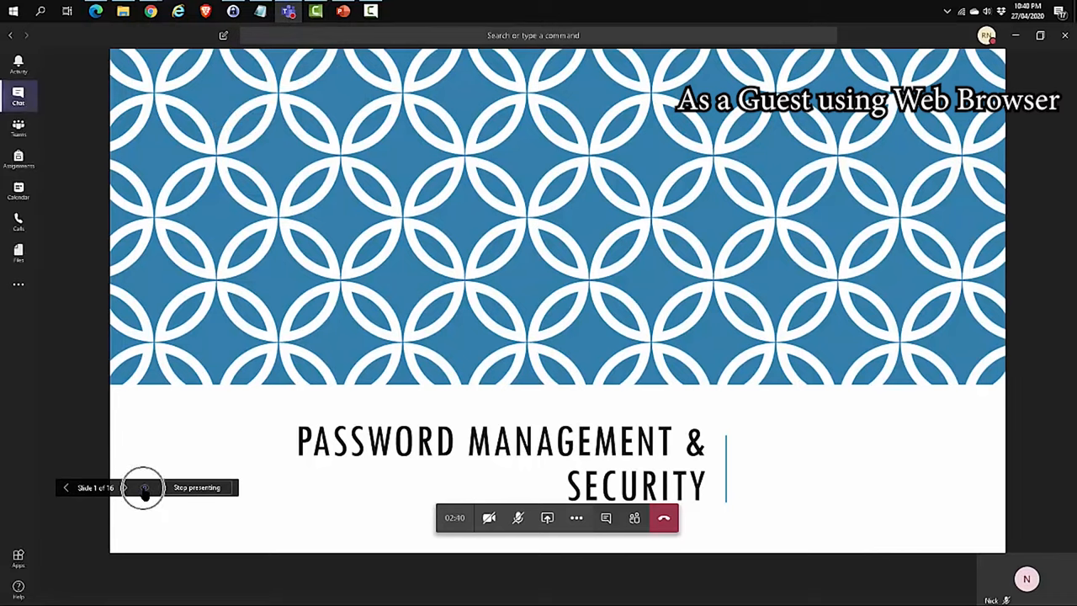
Disable private viewing so attendees cannot browse the slides themselves.
click(145, 488)
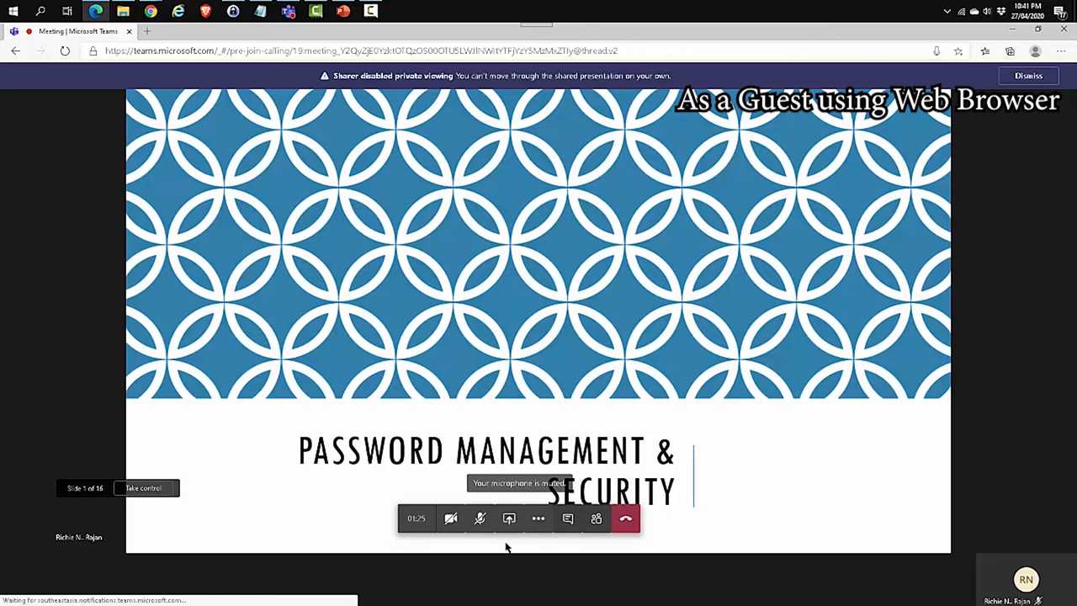
mouse_move(143, 488)
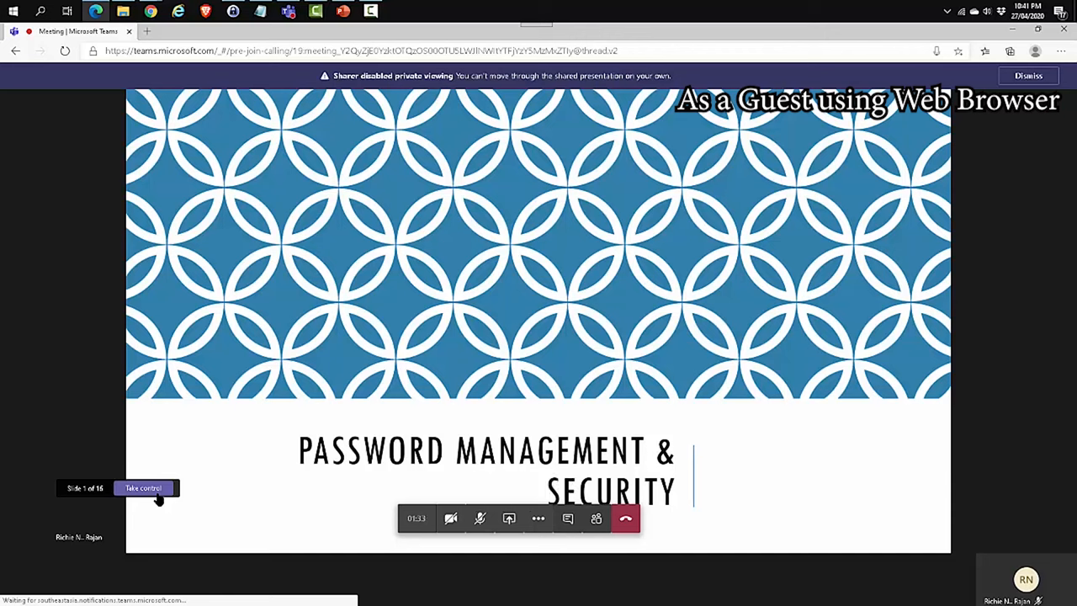
mouse_move(509, 518)
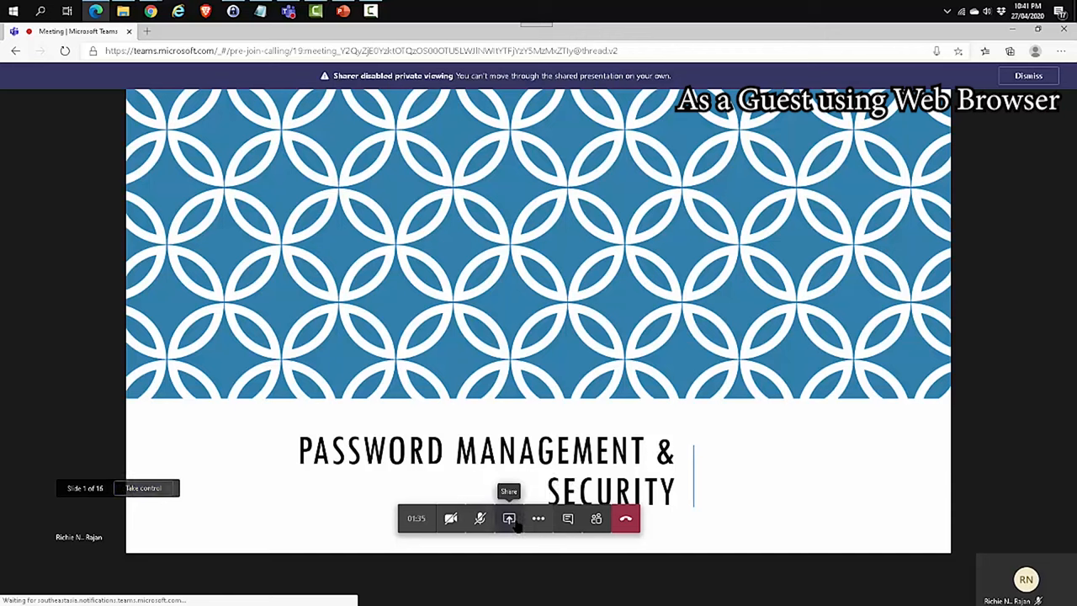
Bring up the Screenshare tray with desktop and window sharing options.
click(508, 518)
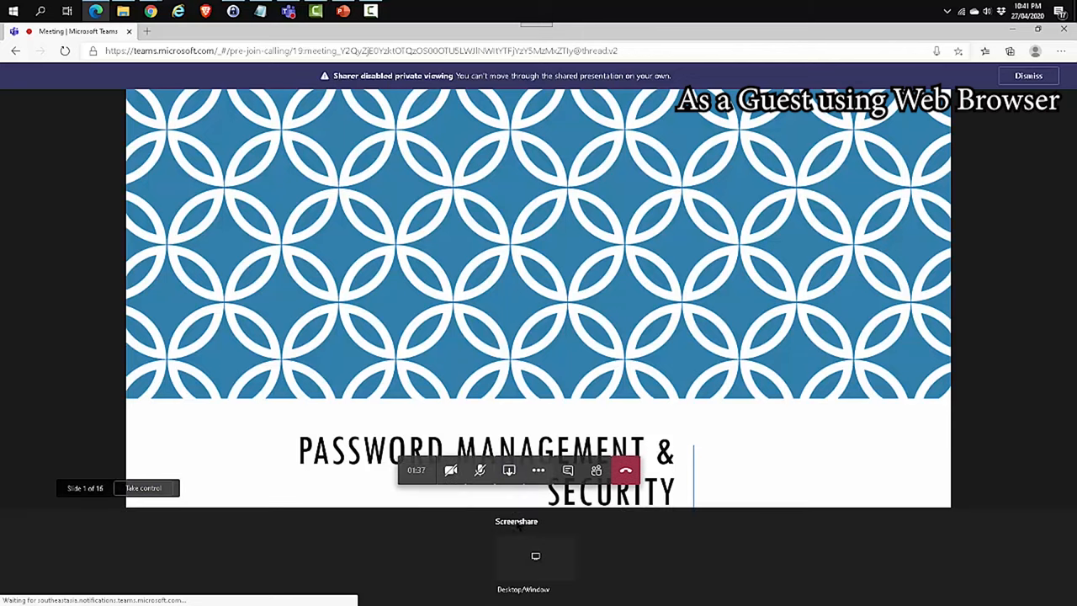